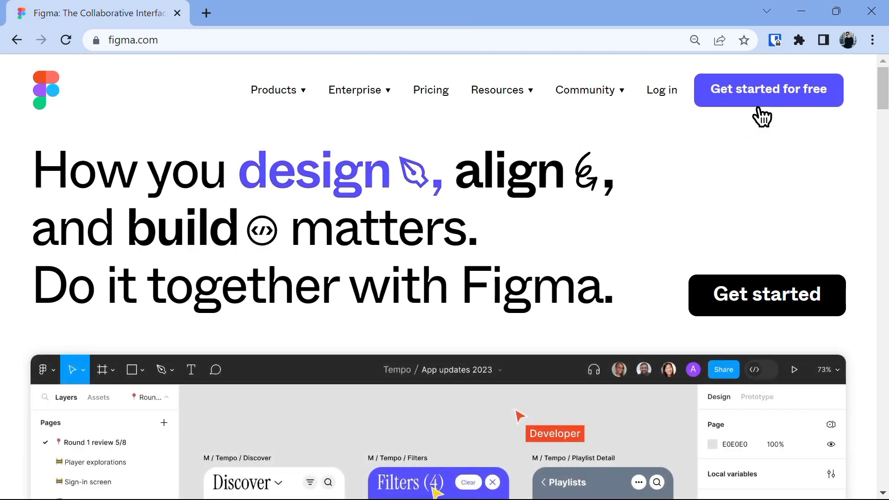
mouse_move(215, 116)
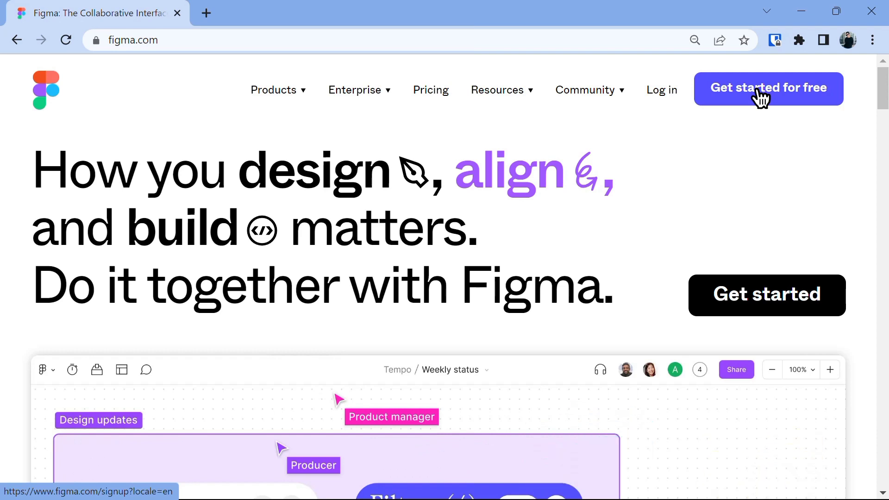
Choose 'Get started for free' on the Figma homepage
click(767, 89)
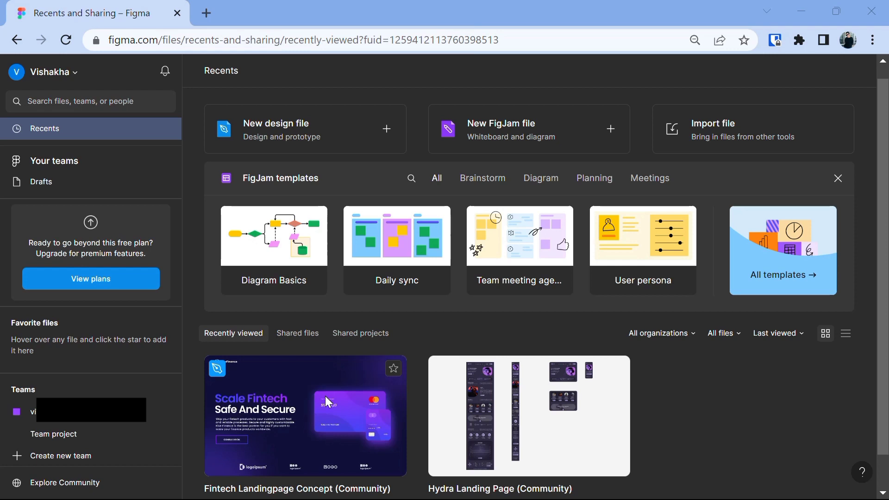
mouse_move(326, 402)
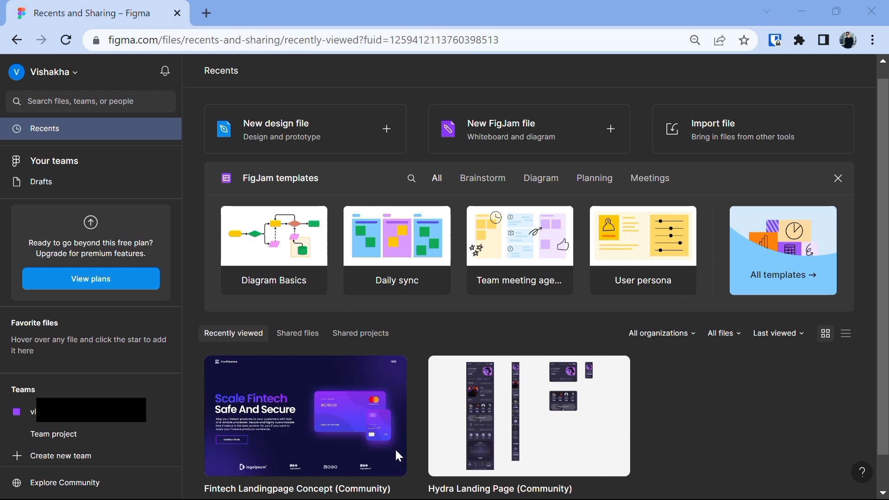
mouse_move(305, 451)
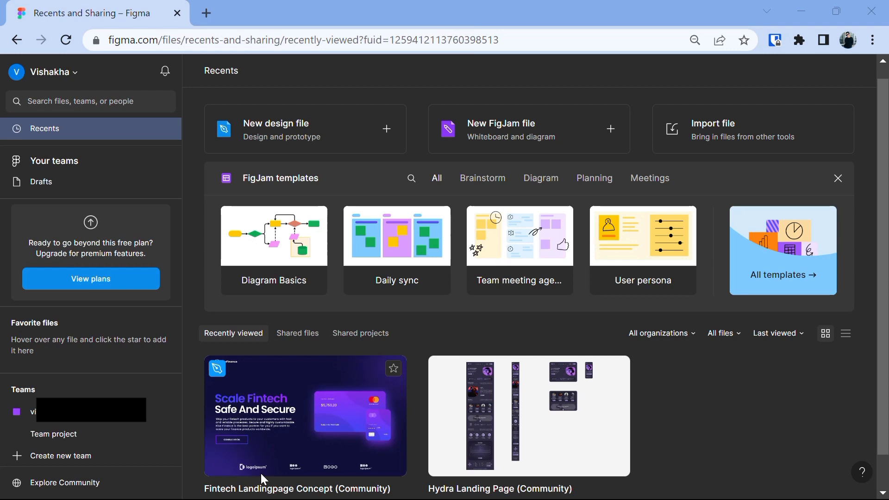
mouse_move(258, 475)
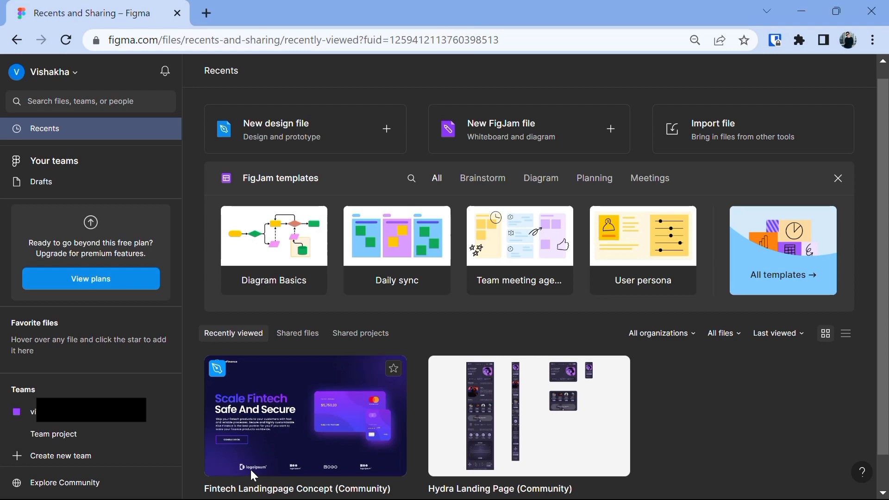
Open the Fintech Landingpage Concept file, glance at Share options, and return to the canvas
double_click(305, 416)
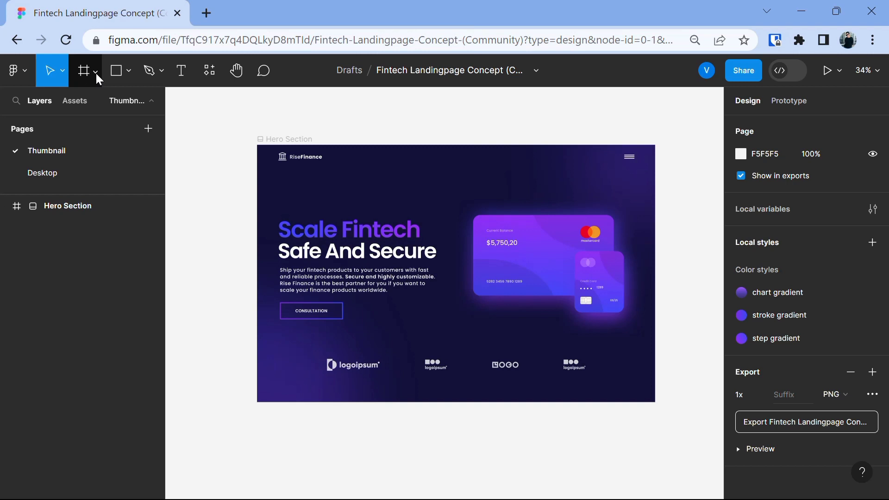
mouse_move(83, 74)
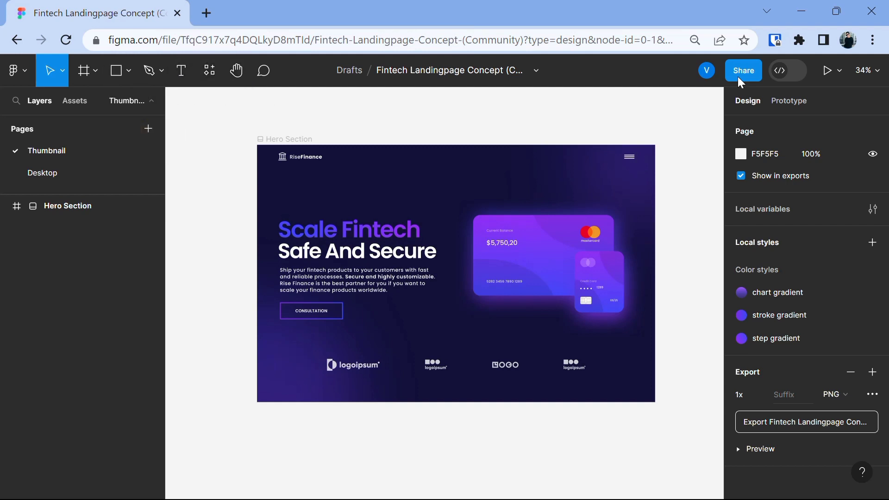
click(743, 70)
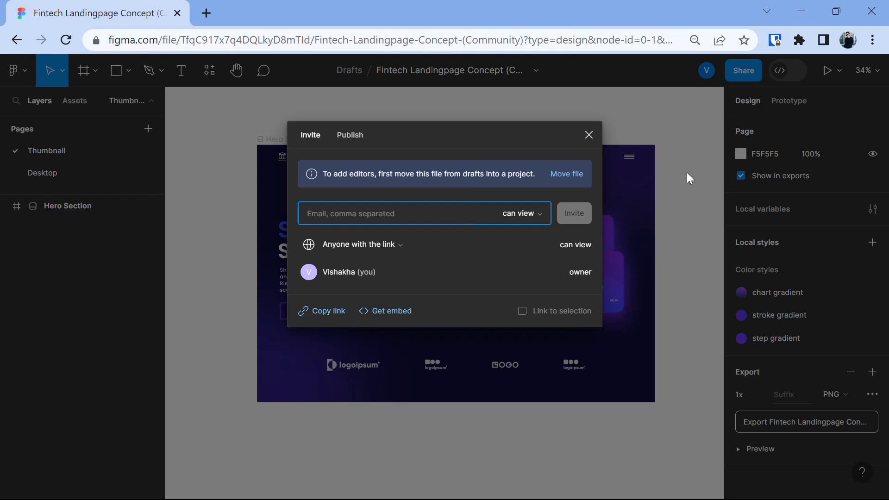
mouse_move(589, 135)
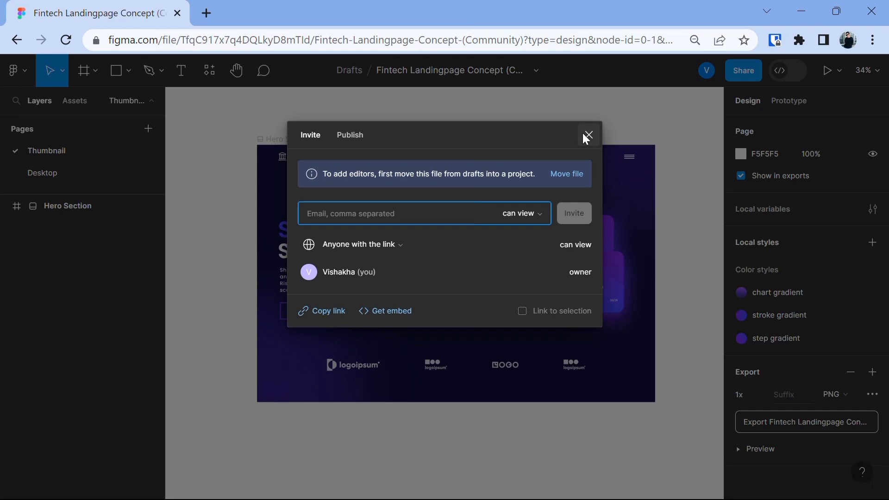
click(588, 135)
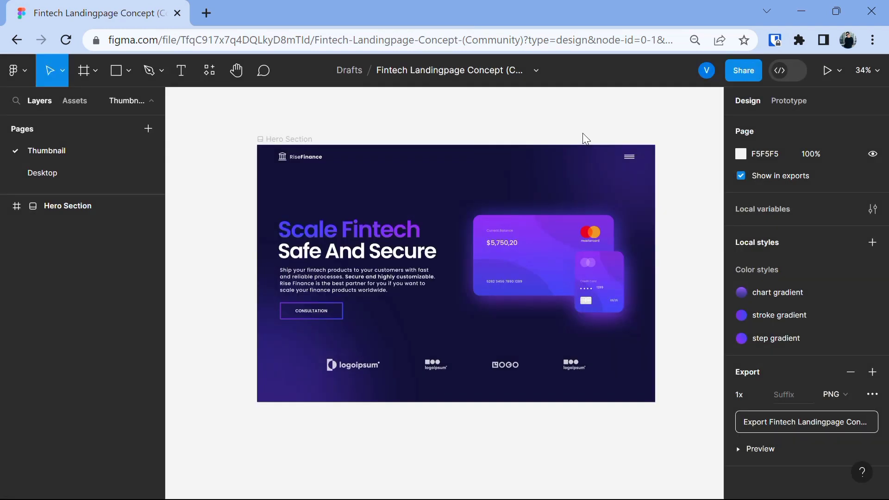
click(573, 306)
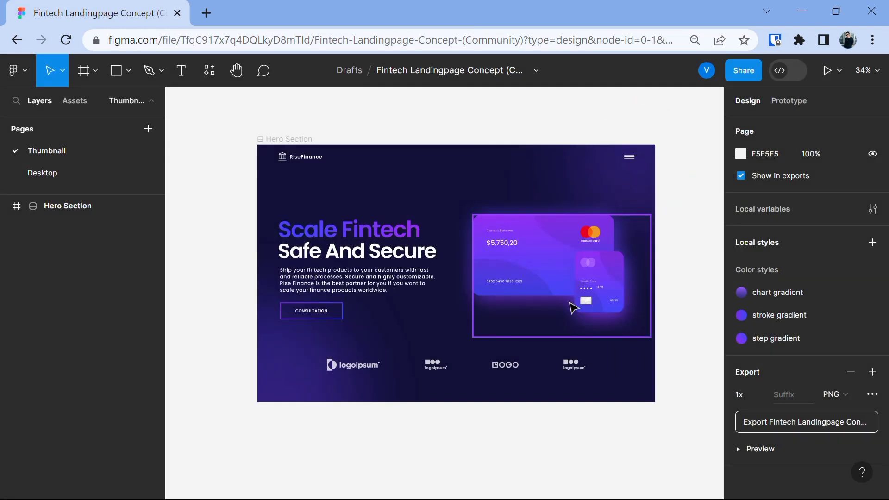
mouse_move(485, 278)
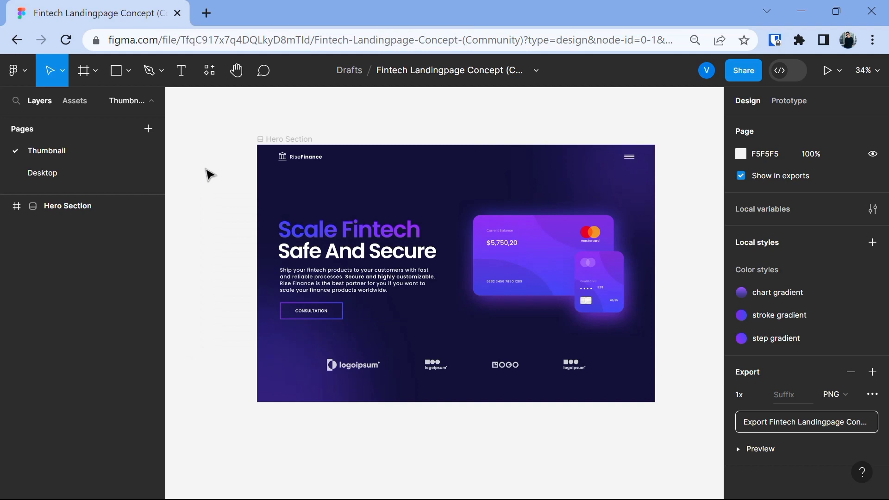
Search plugins for 'locofy' and open the Locofy plugin's details
right_click(208, 175)
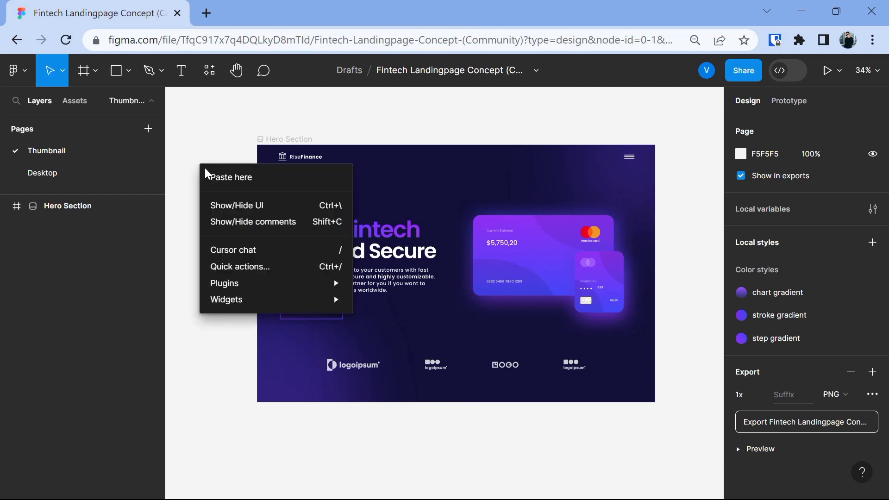
mouse_move(224, 283)
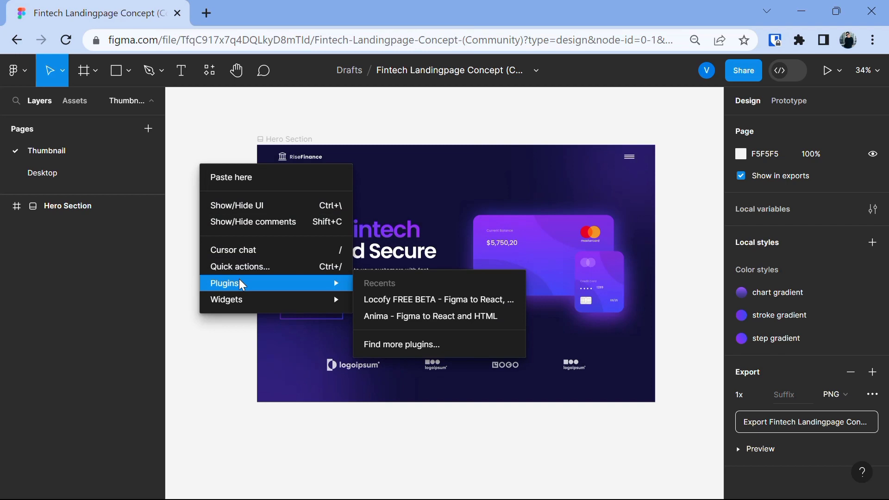
mouse_move(261, 284)
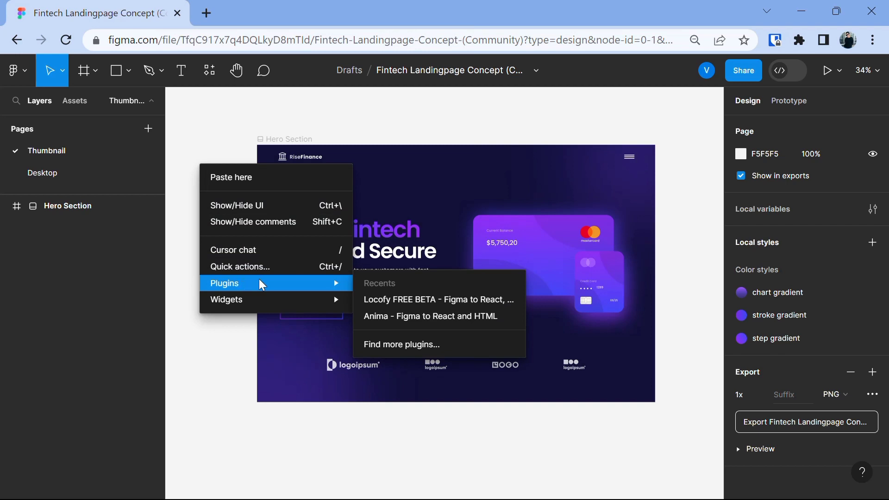
mouse_move(374, 300)
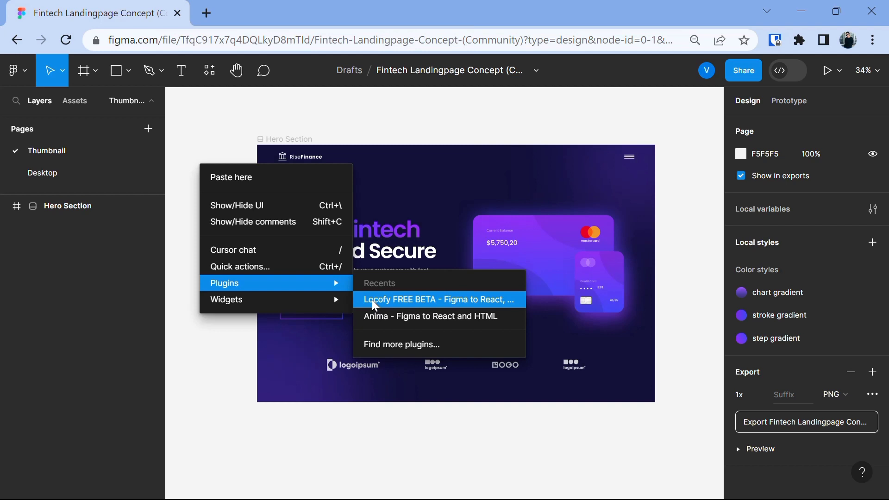
mouse_move(394, 362)
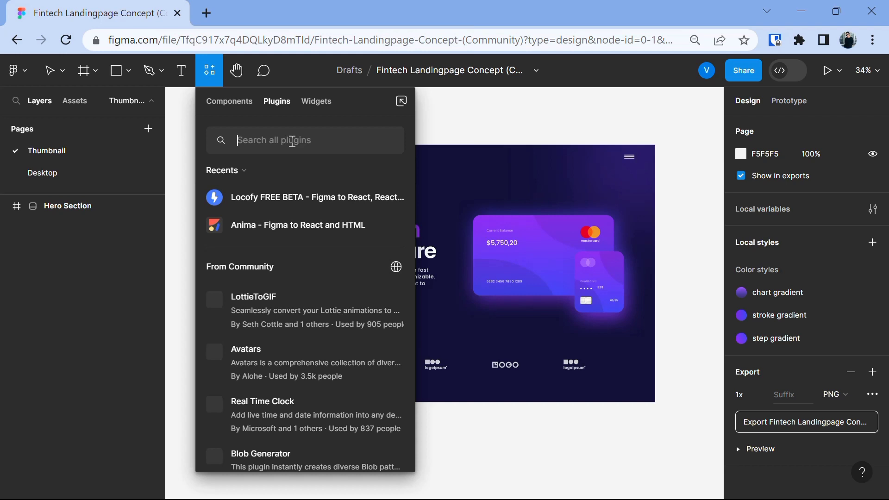
text(locofy)
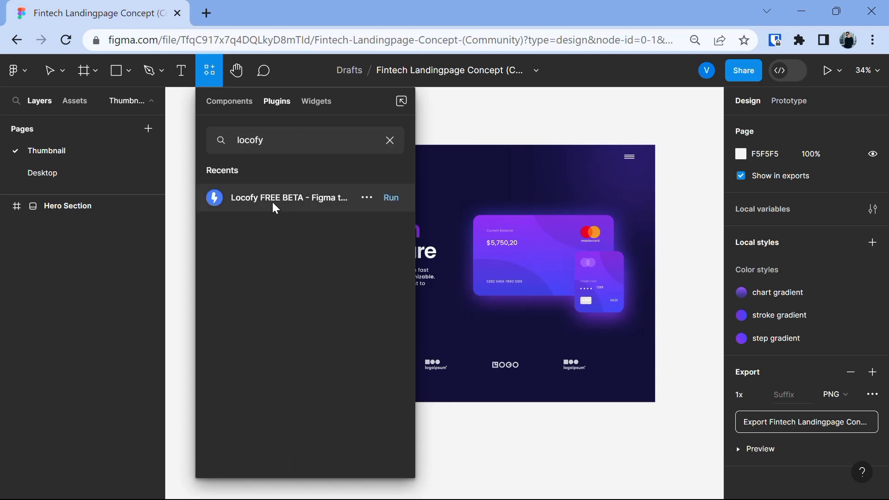
click(288, 198)
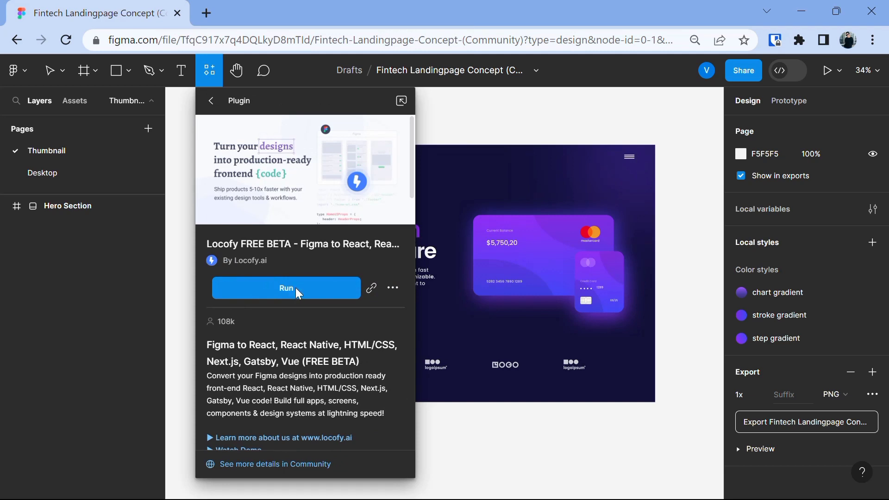
mouse_move(280, 293)
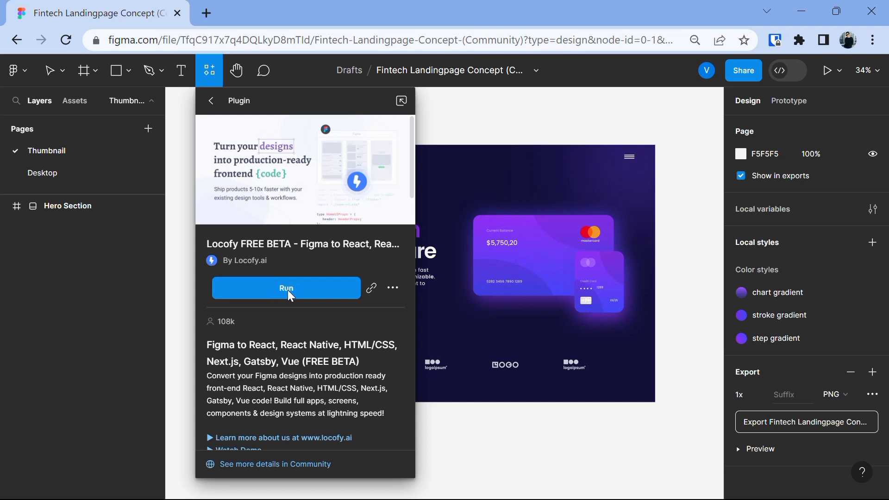
Run the Locofy plugin on the design
click(286, 288)
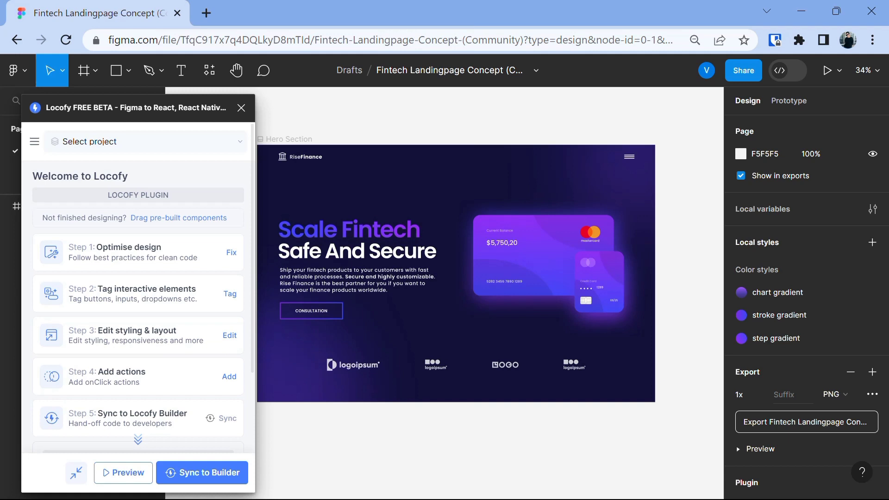
mouse_move(78, 182)
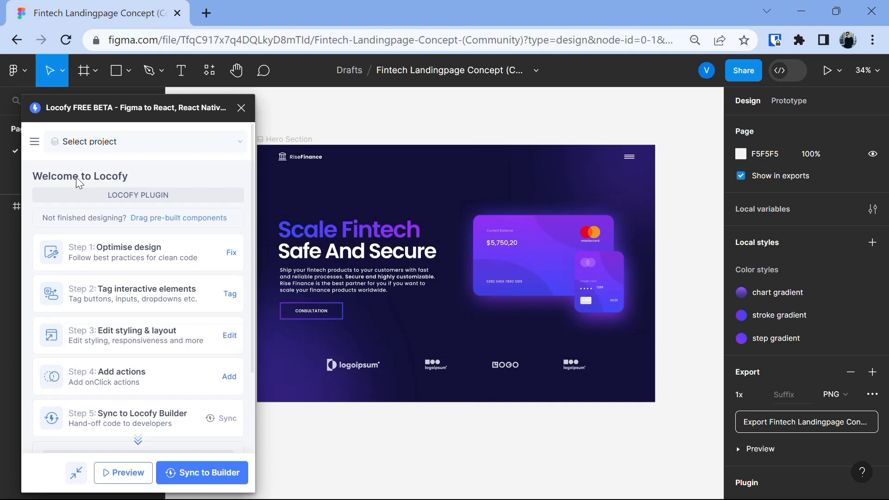
mouse_move(143, 181)
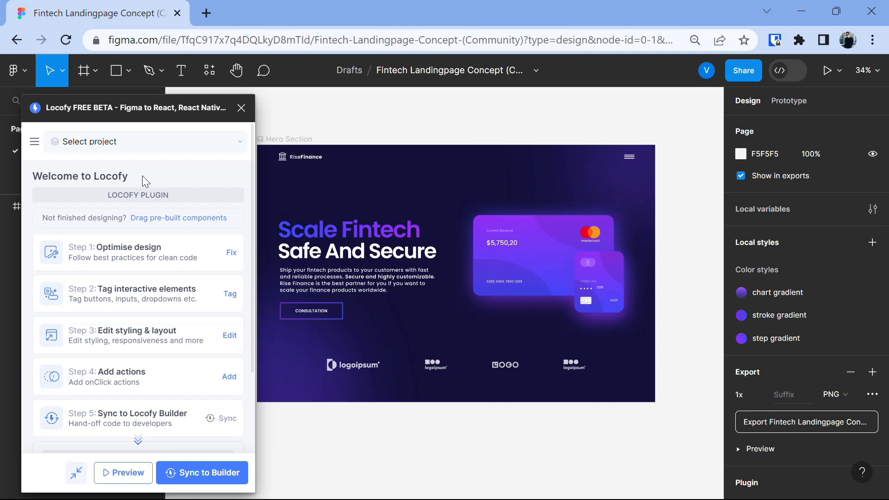
mouse_move(208, 150)
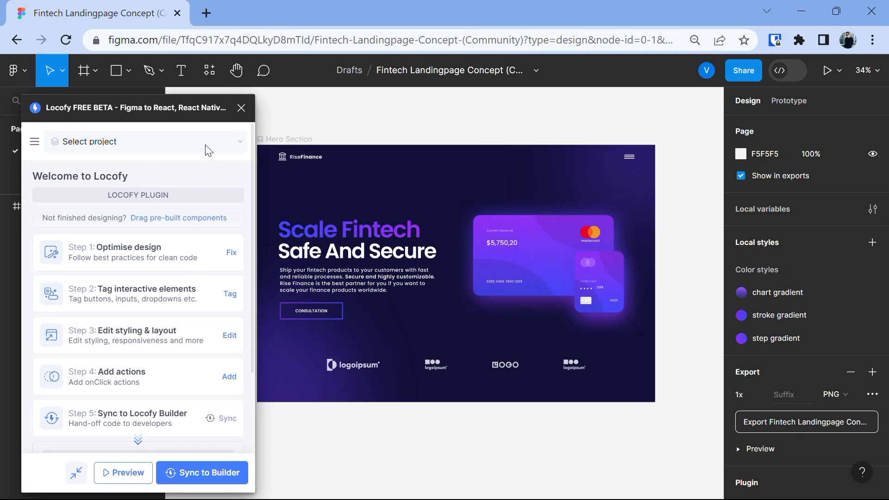
Start a new Locofy project named 'Web_figma' with React as the framework
click(142, 142)
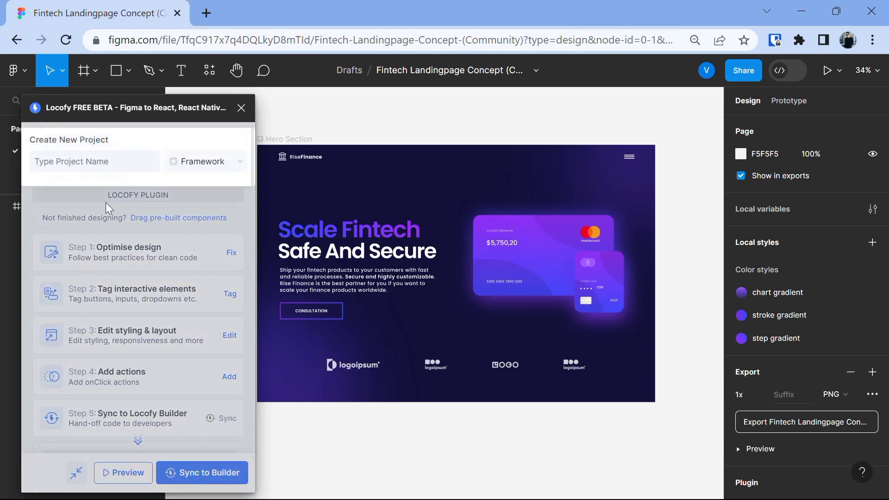
click(94, 161)
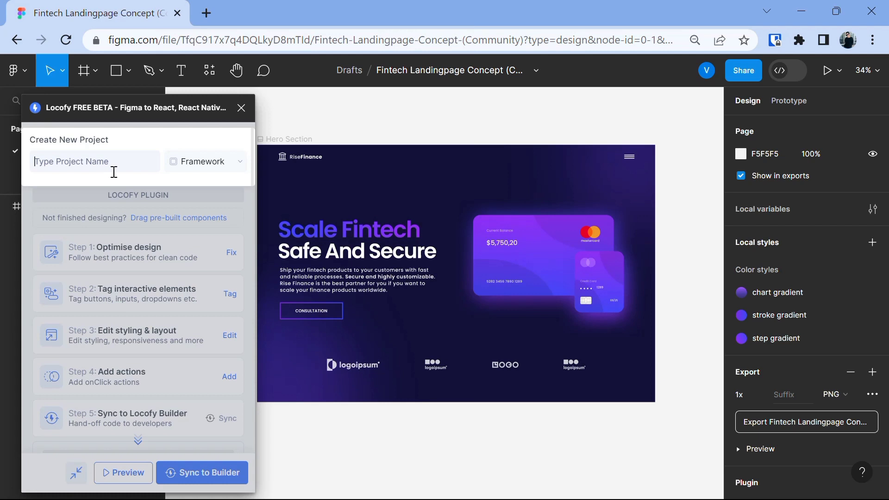
text(Web_)
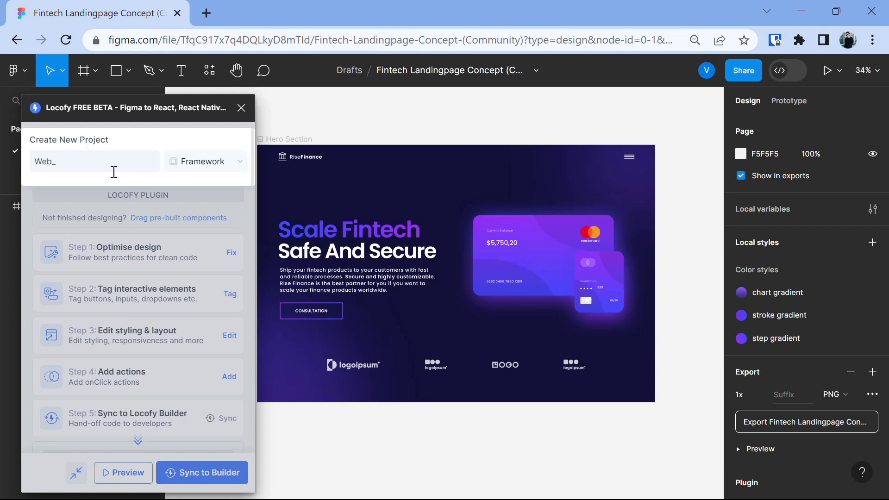
text(figma)
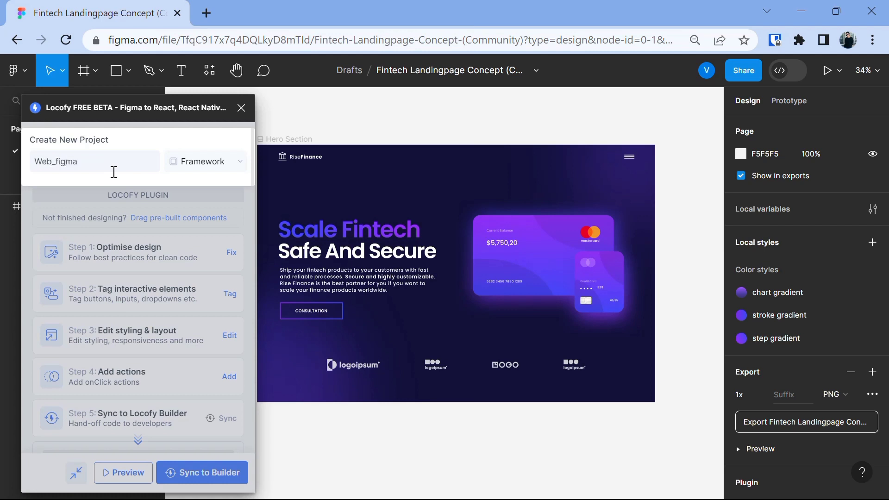
click(205, 161)
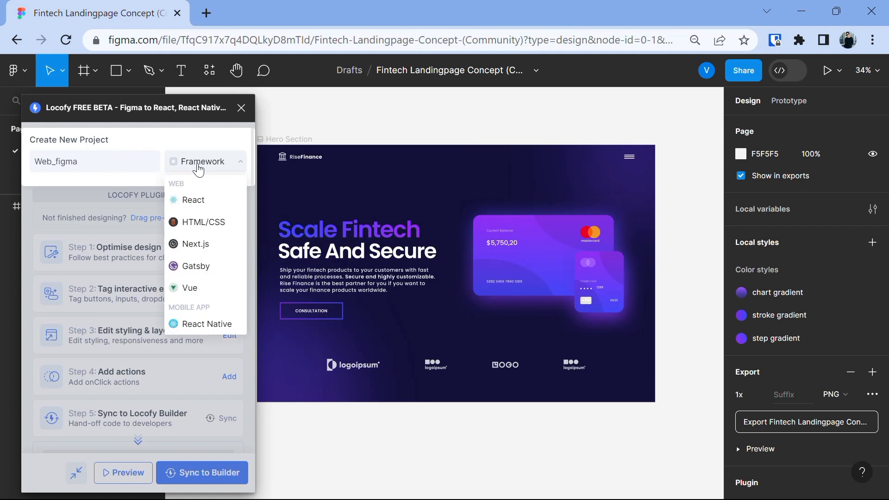
mouse_move(200, 222)
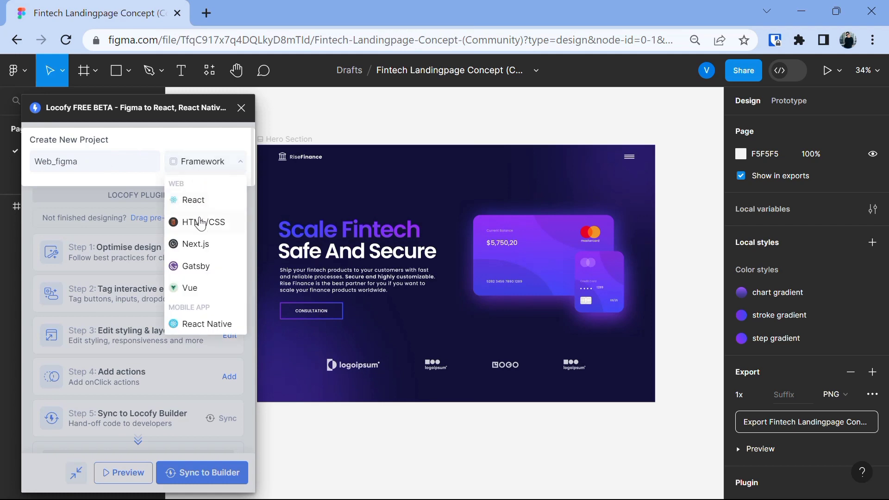
mouse_move(211, 287)
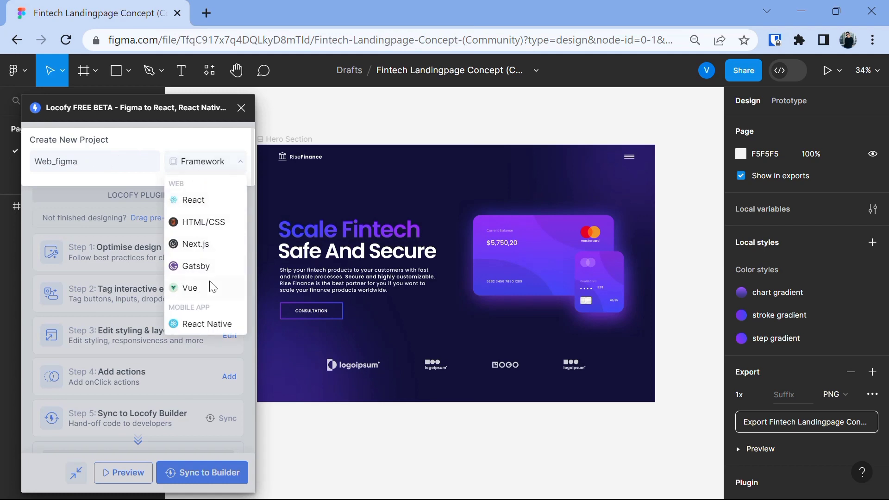
click(193, 199)
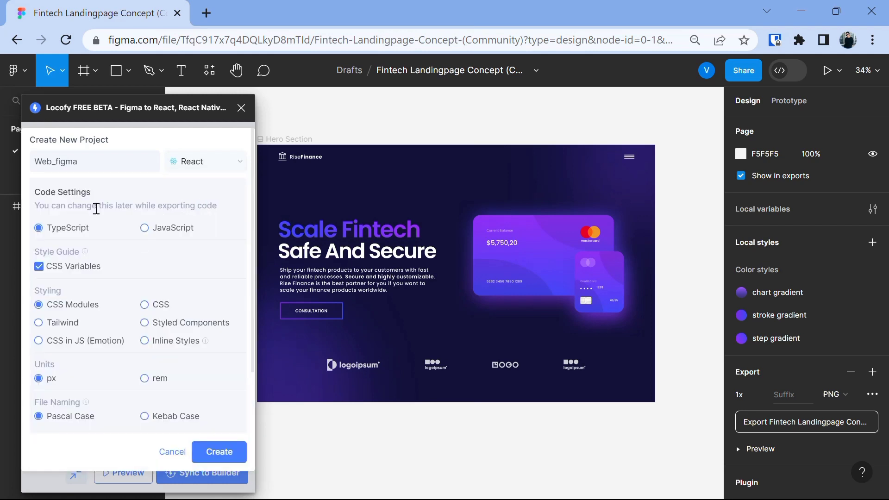
mouse_move(152, 230)
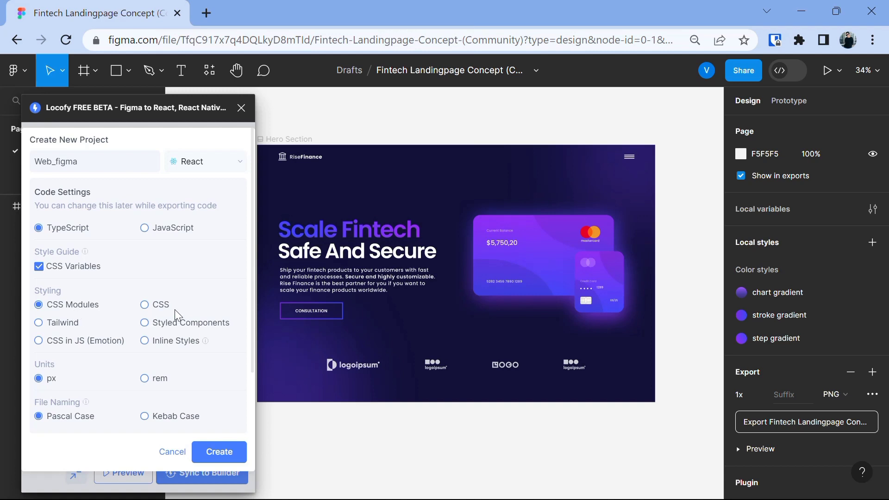
mouse_move(69, 314)
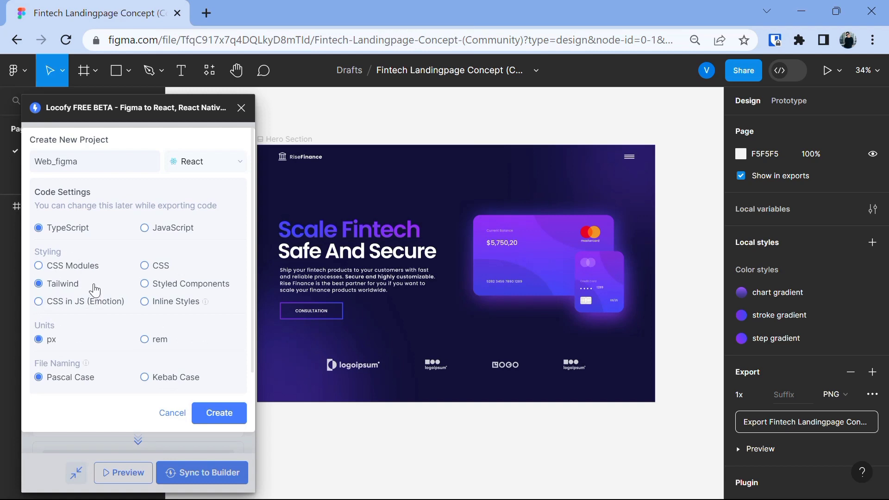
mouse_move(54, 325)
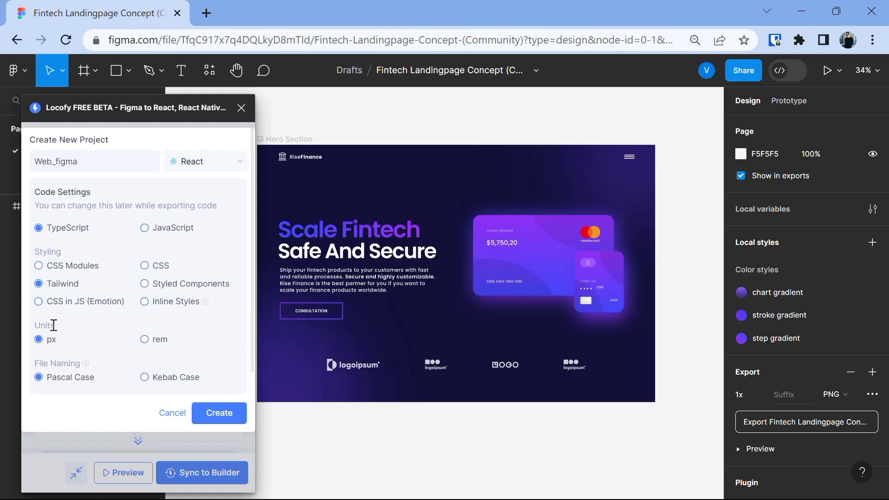
mouse_move(51, 363)
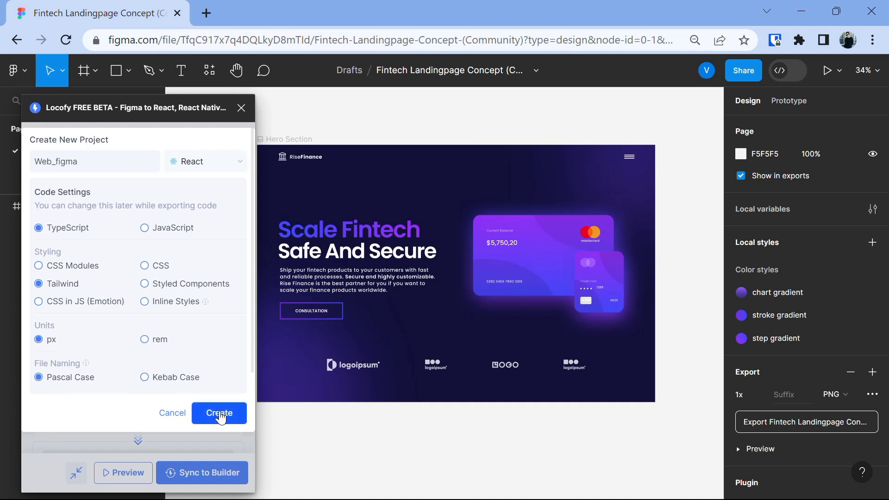
Create the Web_figma project with the chosen code settings
click(220, 412)
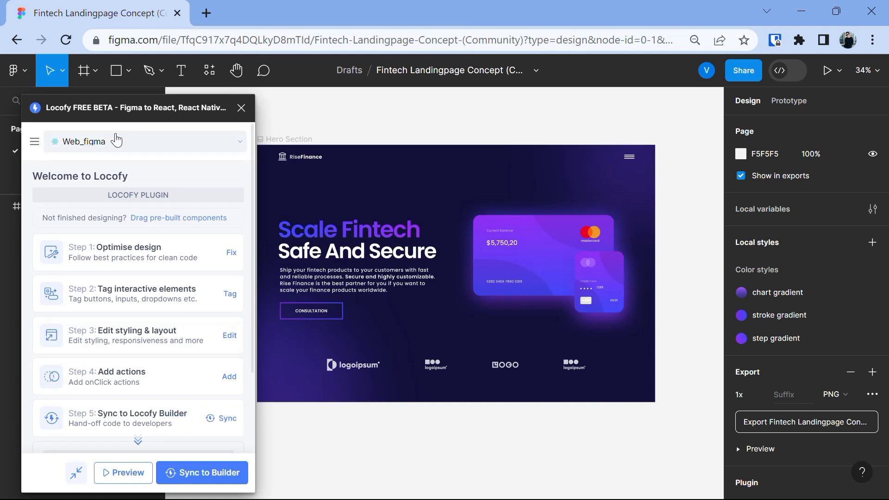
mouse_move(73, 141)
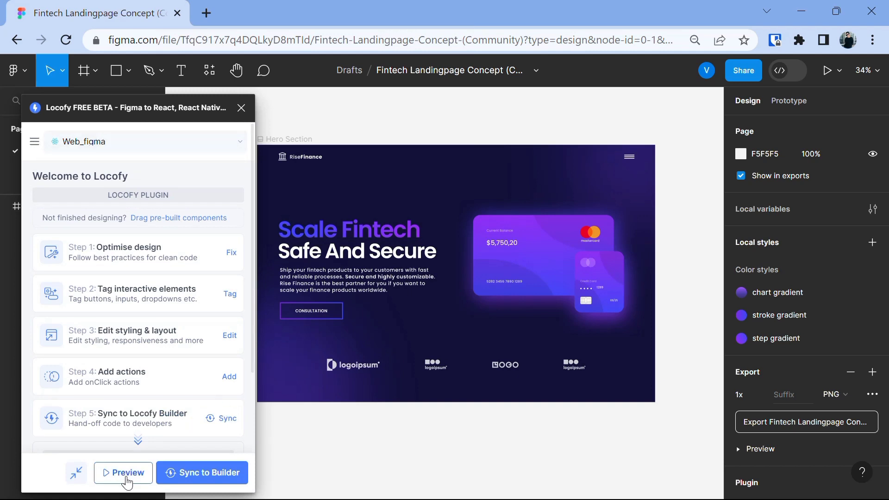
mouse_move(123, 473)
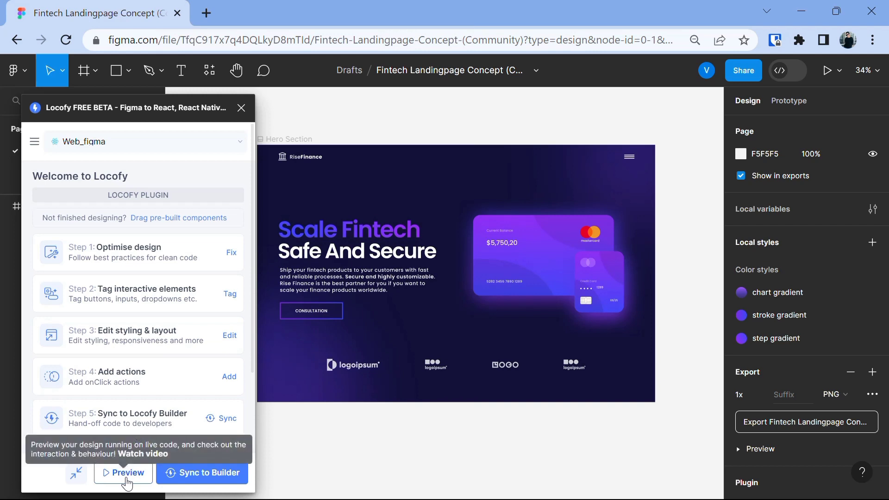
mouse_move(311, 247)
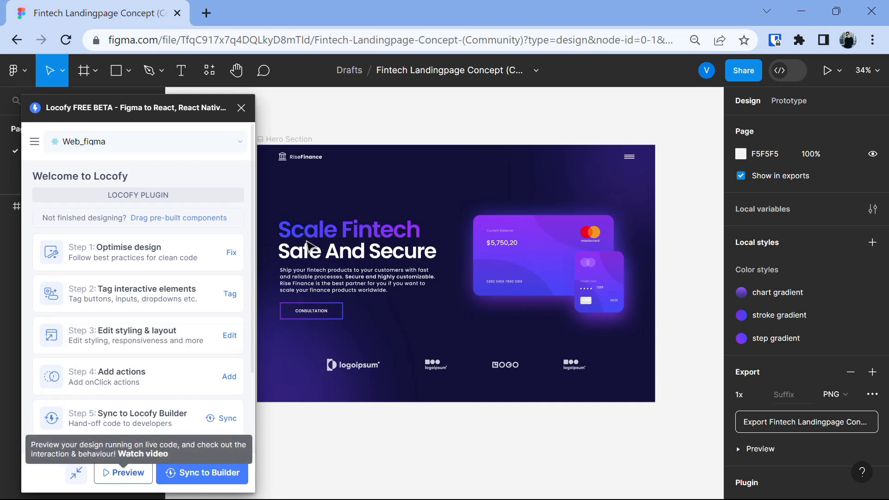
Select the Hero Section frame and open Locofy's live code preview
click(454, 272)
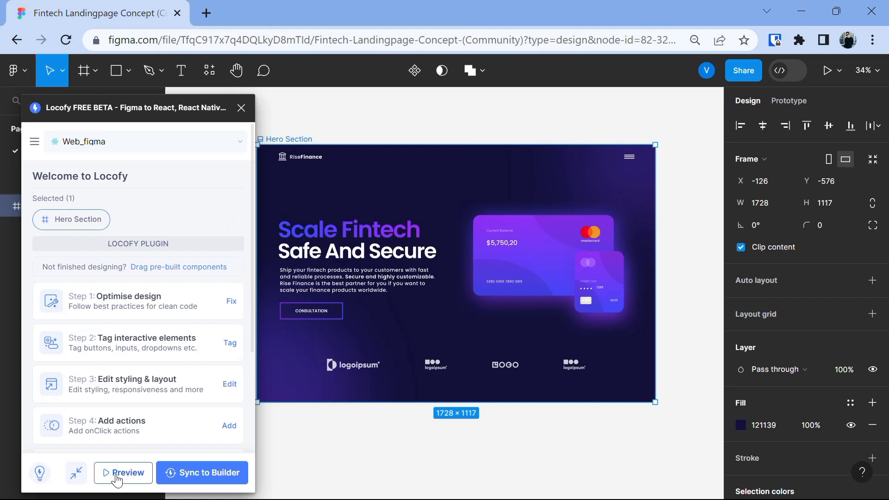
click(127, 473)
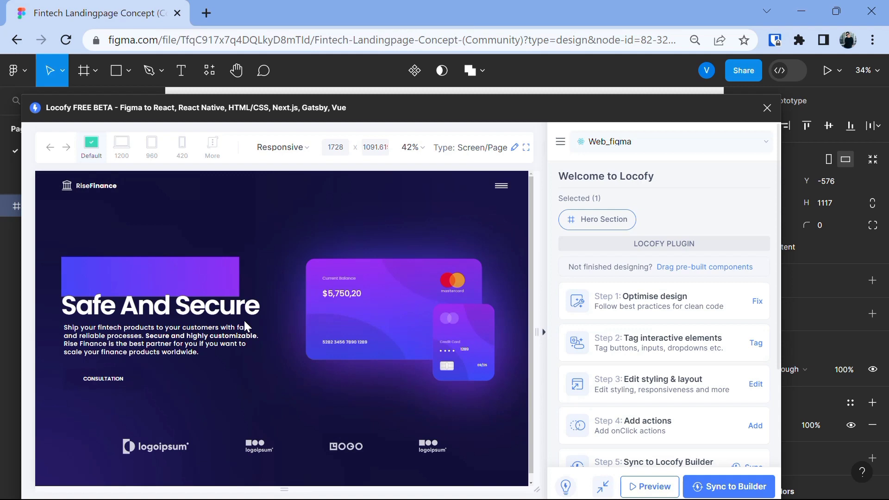
mouse_move(654, 406)
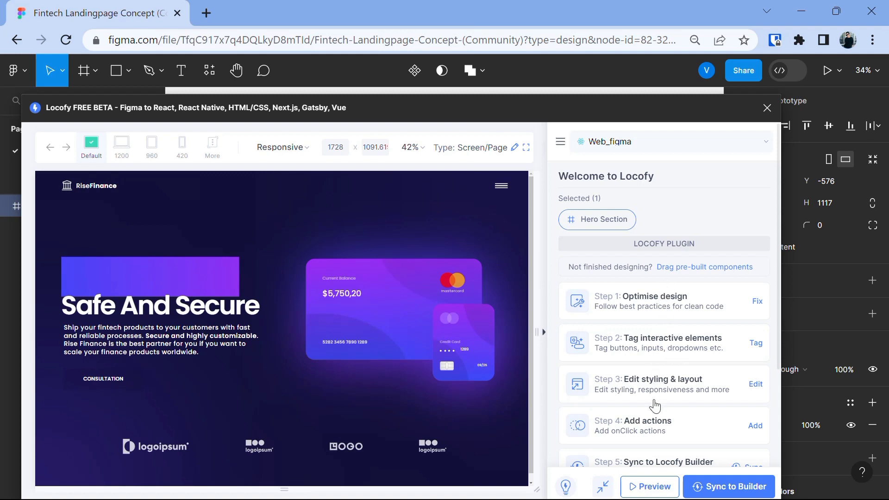
mouse_move(672, 306)
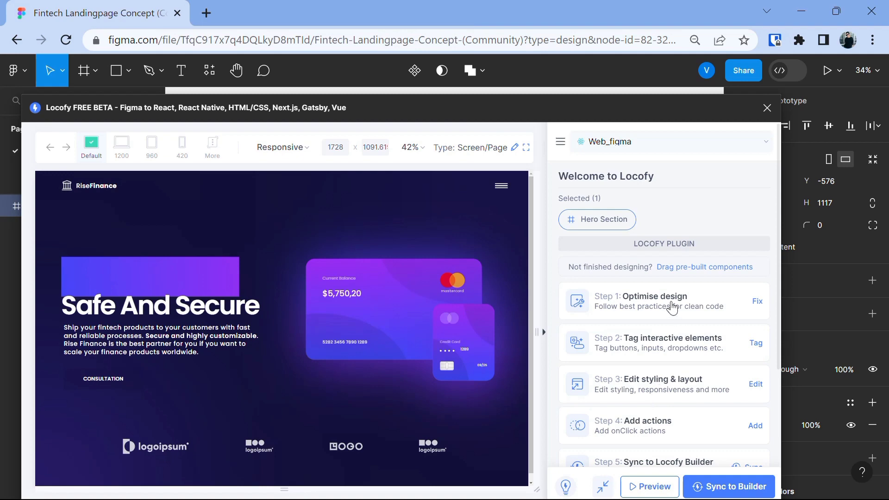
mouse_move(665, 308)
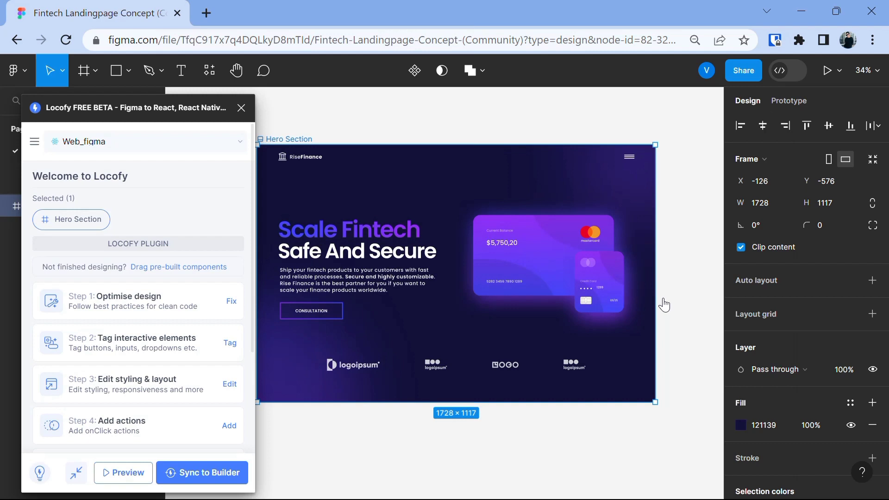
mouse_move(76, 351)
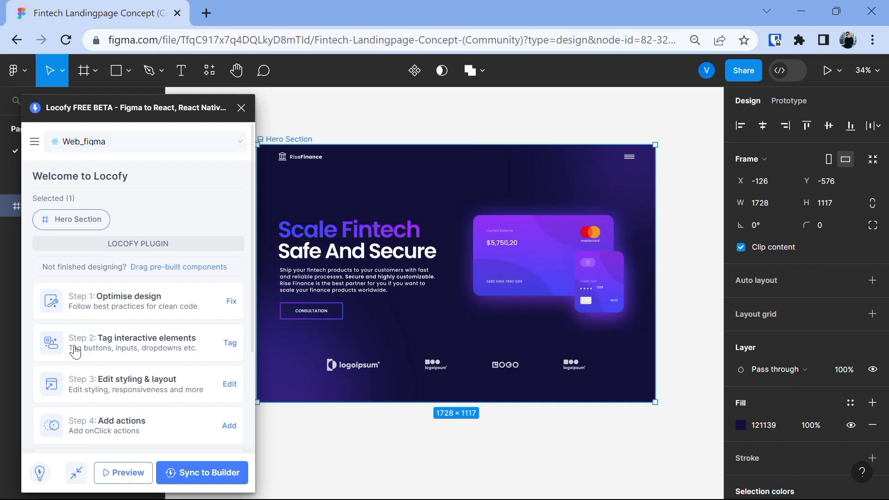
mouse_move(139, 301)
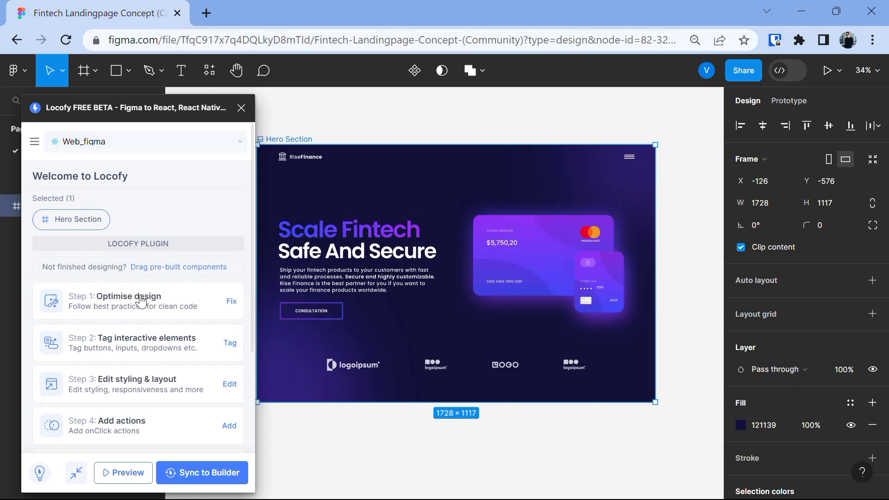
Fix all groups into frames in Optimise design, converting Burger Menu, and review remaining fixes
click(230, 302)
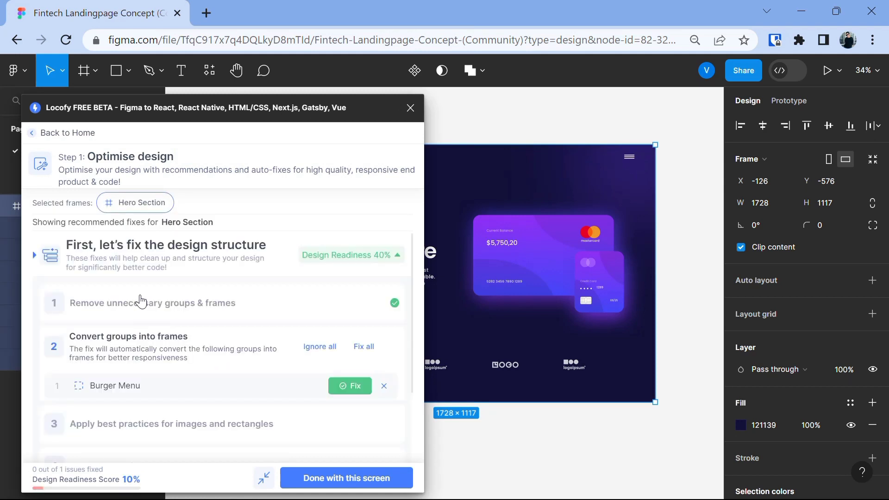
mouse_move(150, 369)
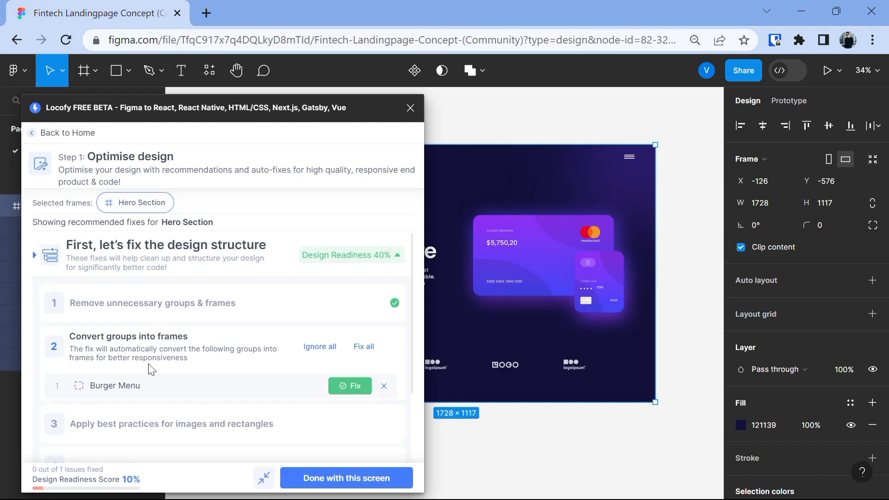
scroll(down, 3)
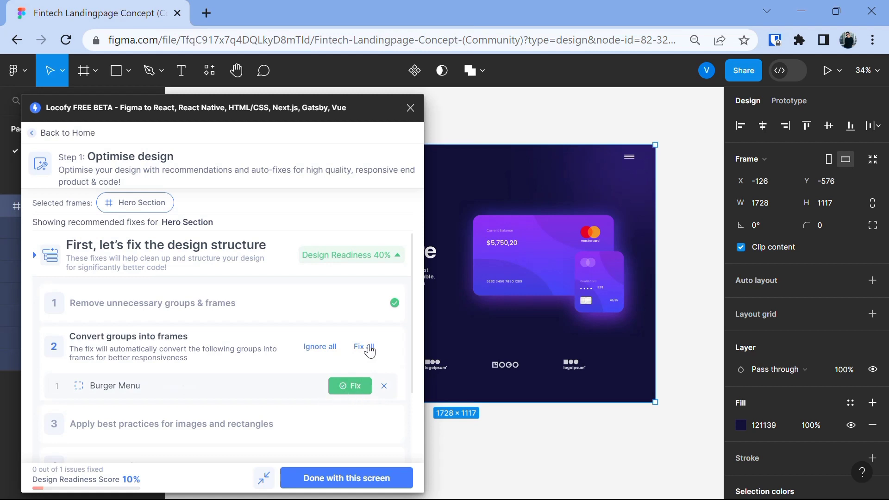
mouse_move(369, 352)
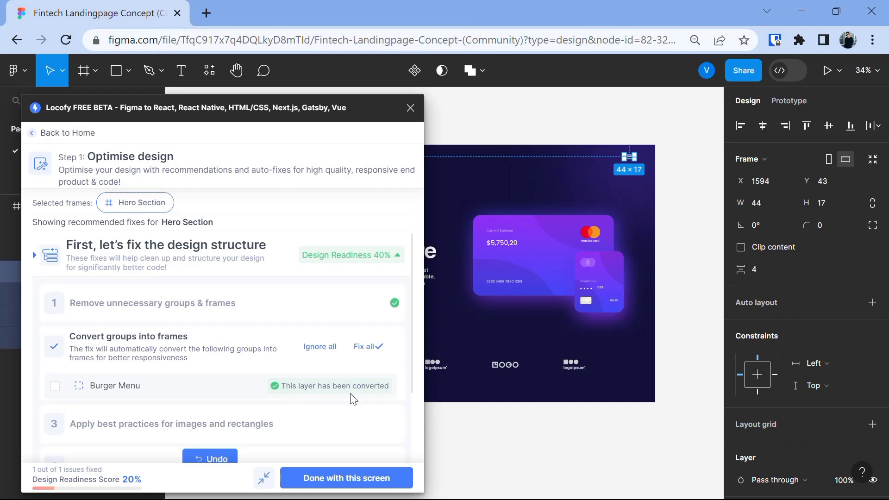
click(364, 346)
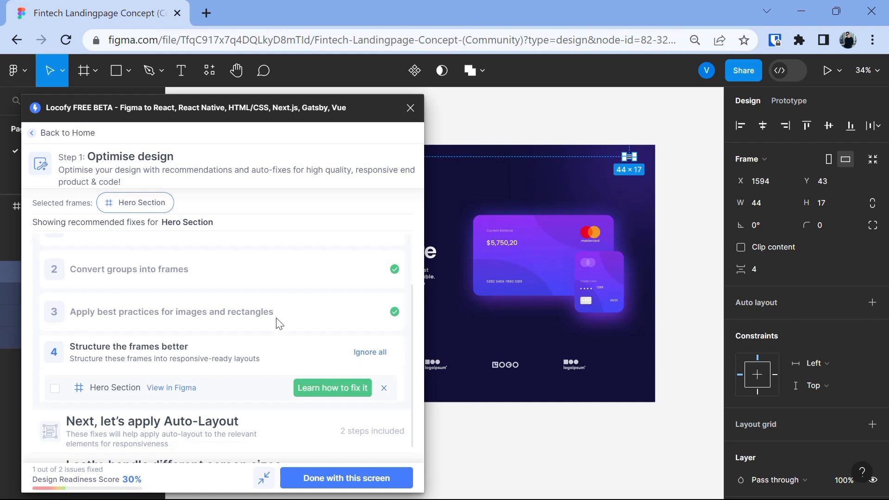
mouse_move(196, 358)
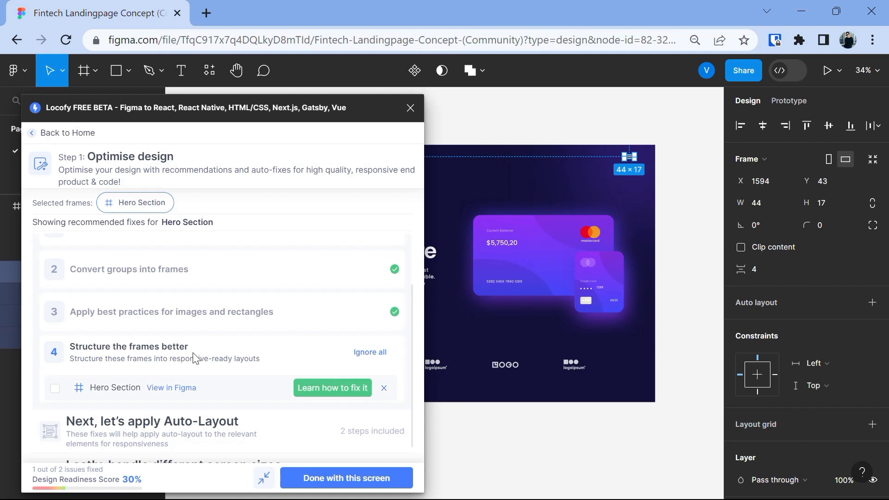
scroll(down, 3)
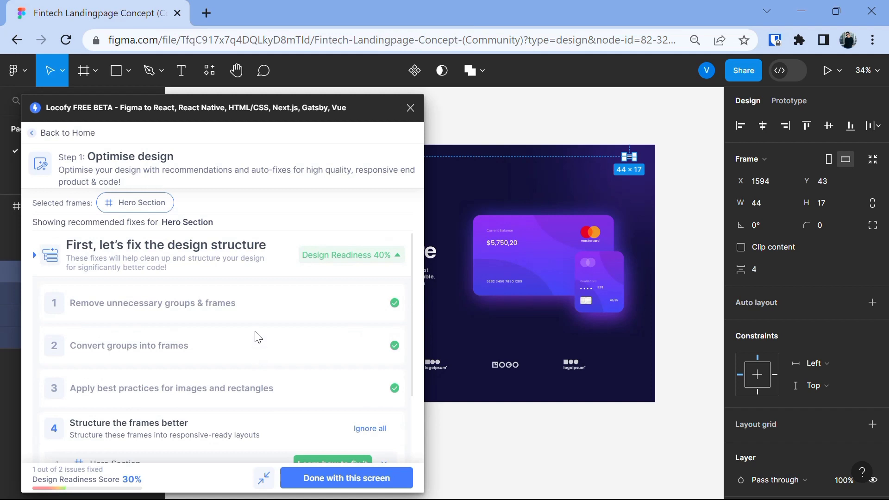
mouse_move(325, 485)
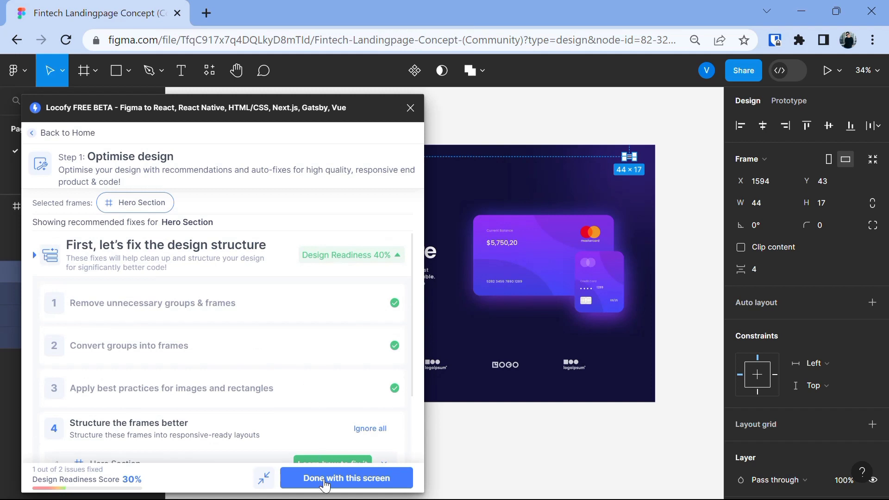
Mark the optimisation screen as done
click(346, 478)
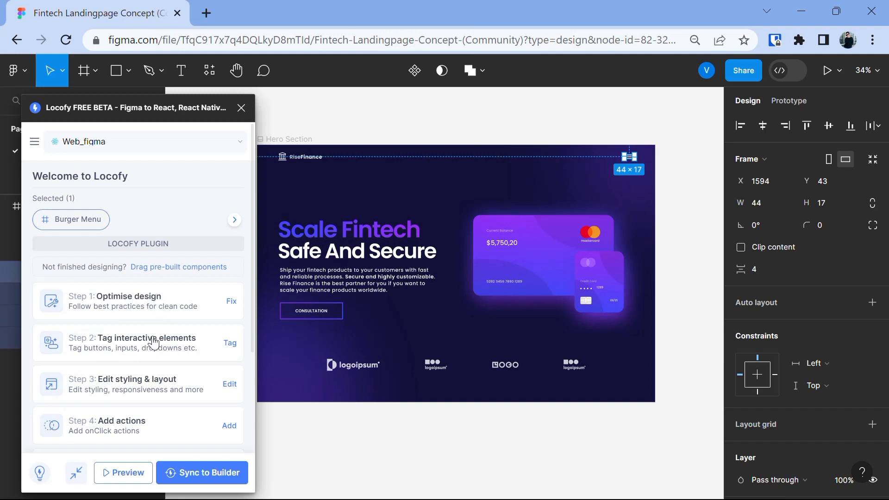
mouse_move(153, 346)
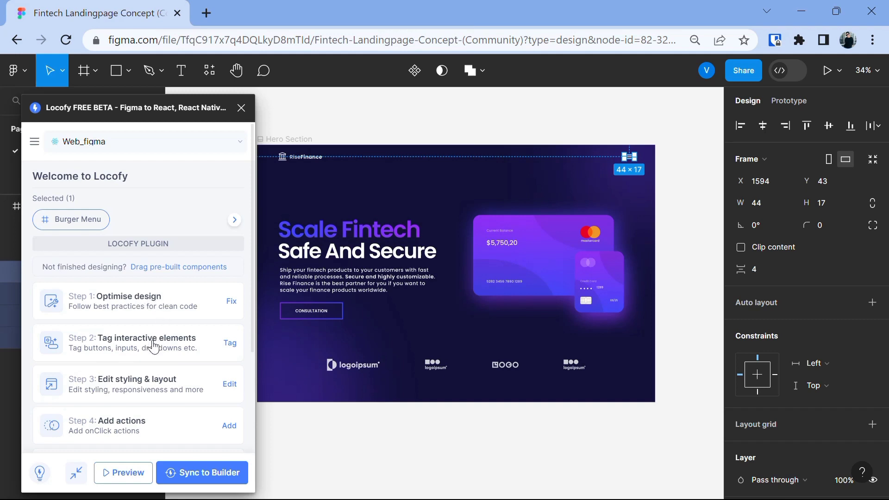
mouse_move(162, 351)
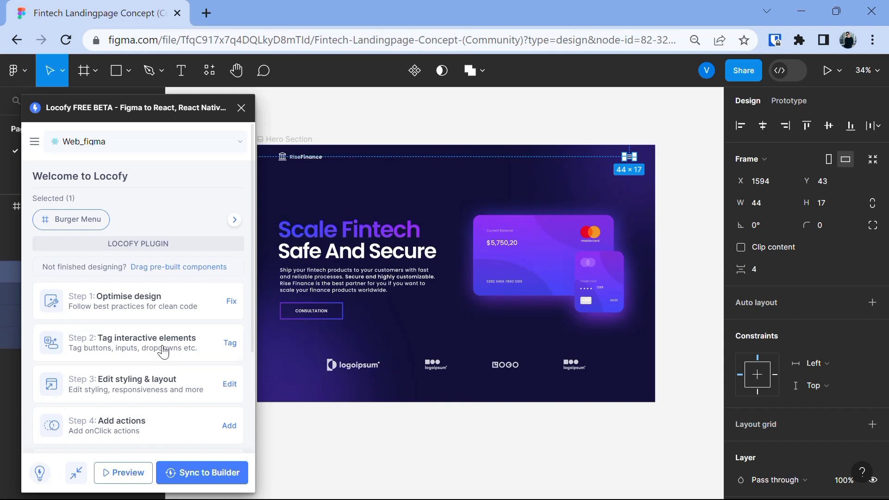
Open Tag interactive elements, select the CONSULTATION Button layer, and scroll to Basic Tags
click(230, 343)
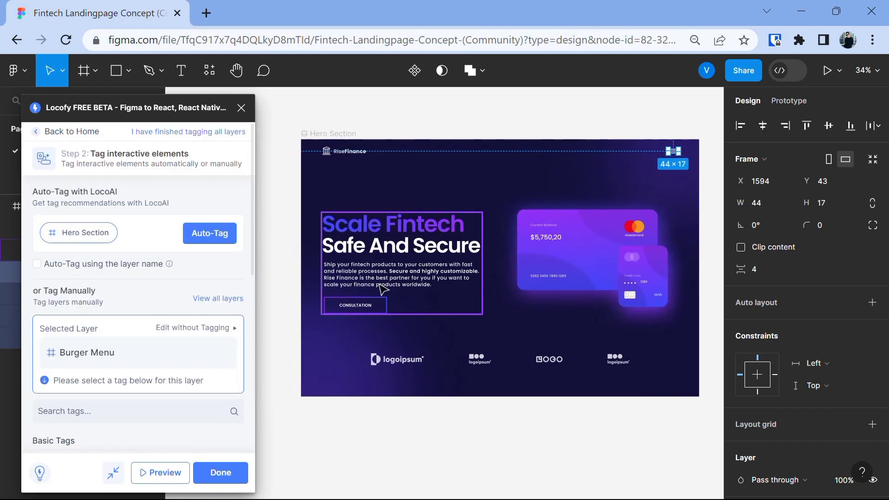
mouse_move(383, 315)
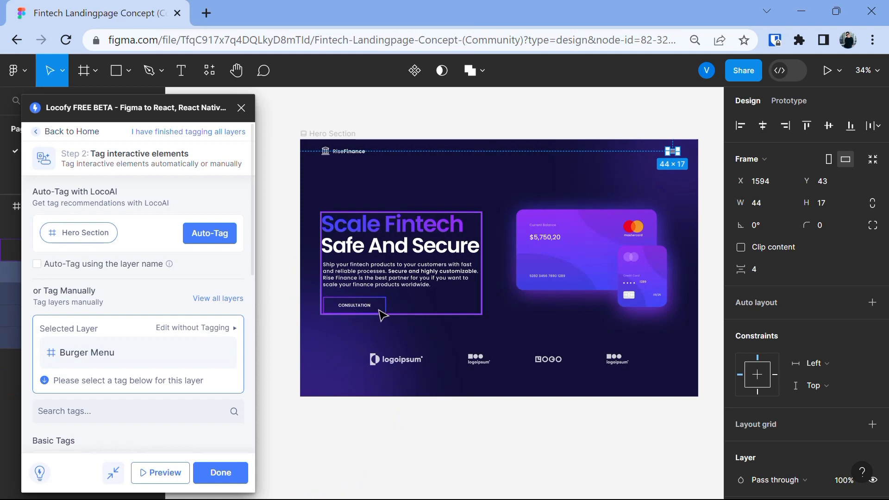
click(354, 306)
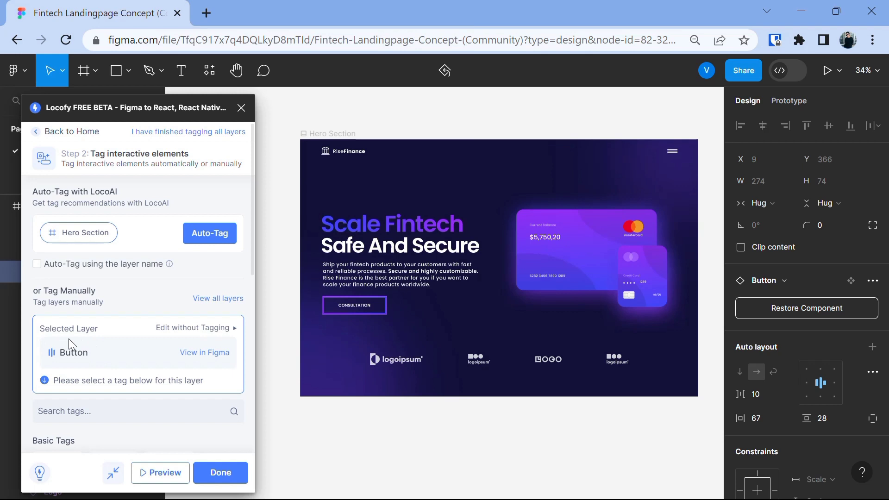
mouse_move(91, 366)
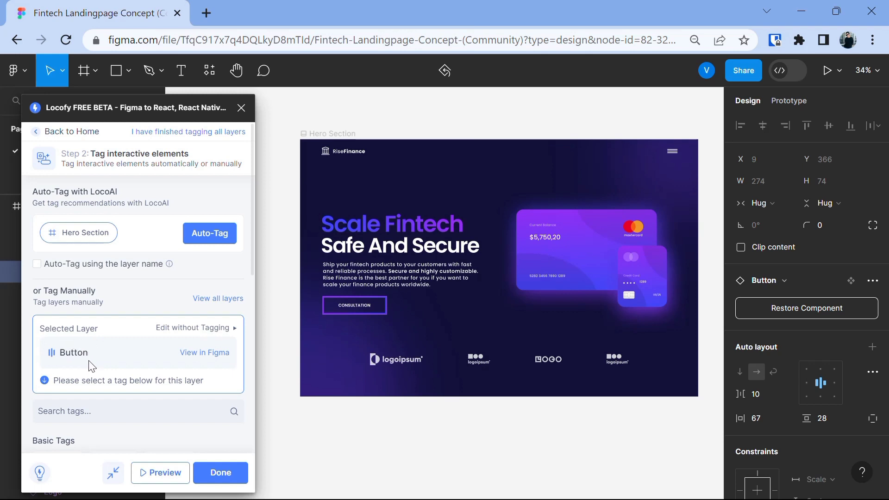
scroll(down, 3)
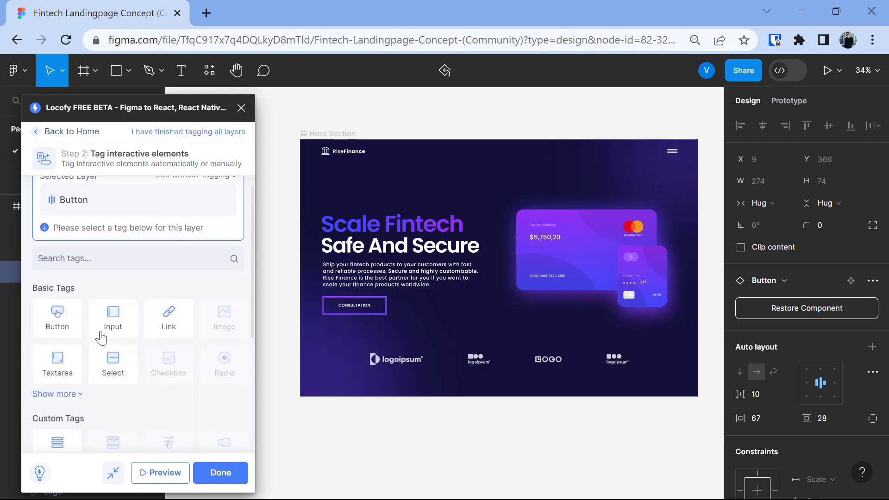
mouse_move(353, 319)
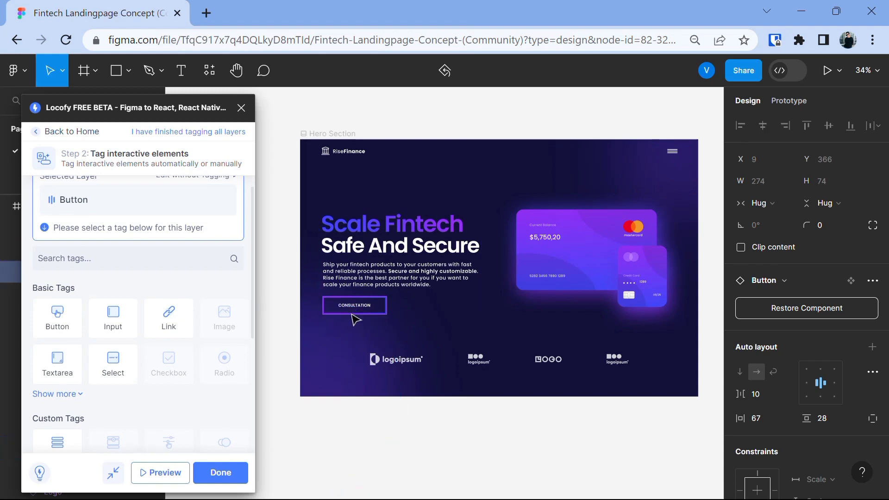
mouse_move(58, 318)
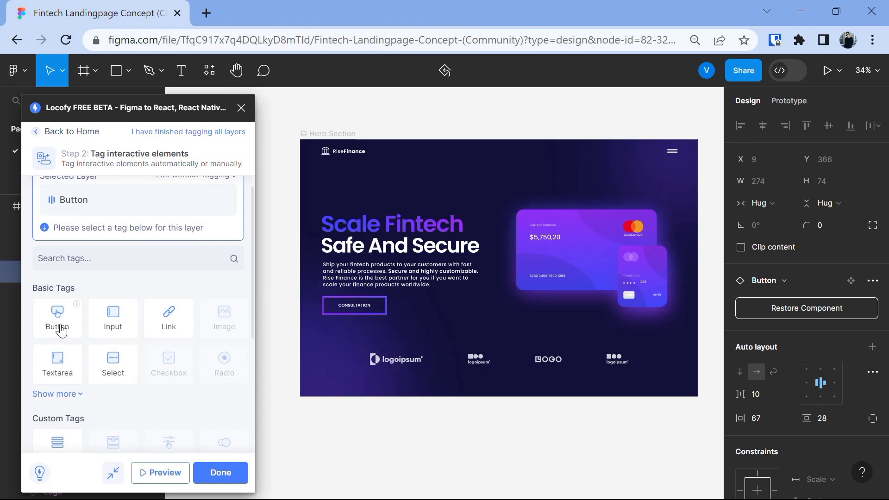
Tag the Consultation layer as a Locofy Button with None as its UI library
click(56, 318)
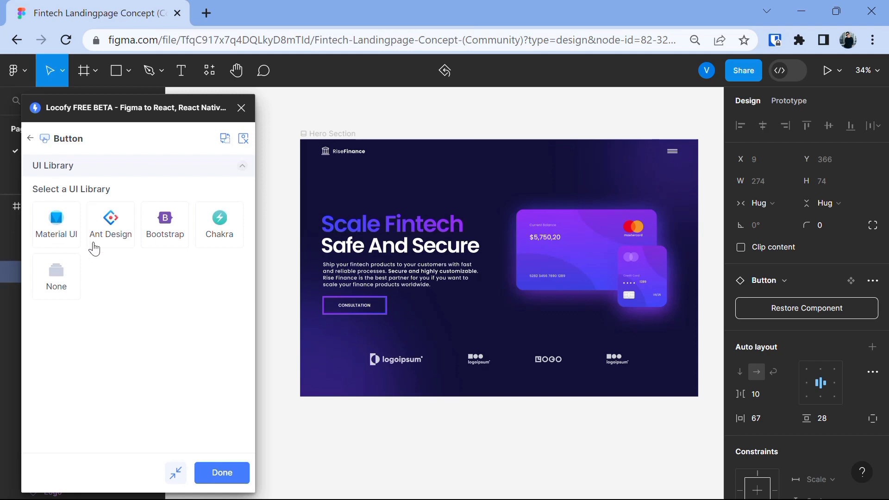
mouse_move(69, 285)
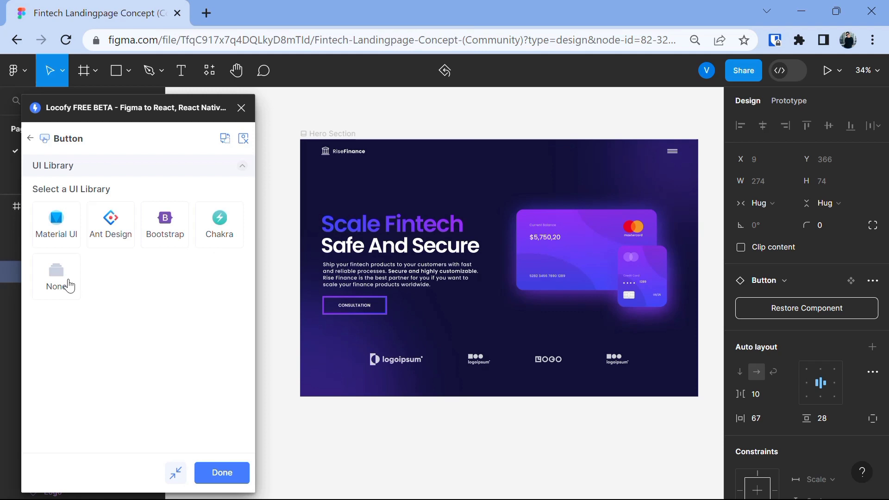
mouse_move(60, 278)
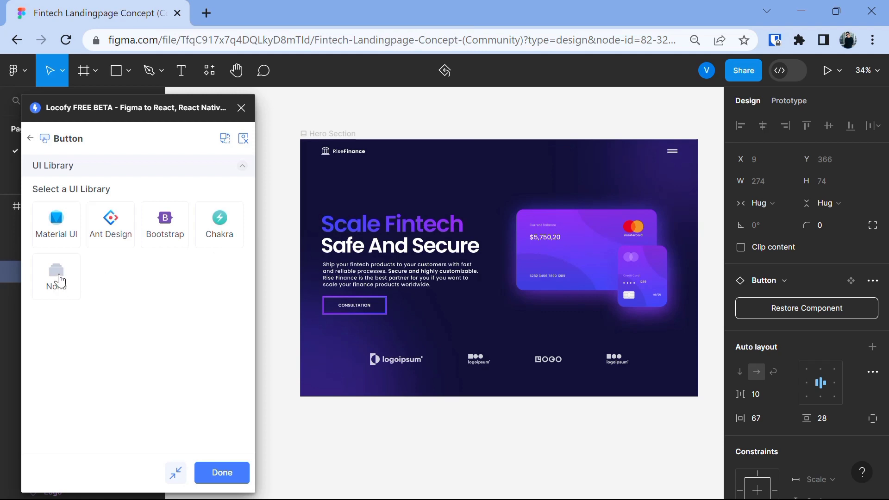
click(57, 277)
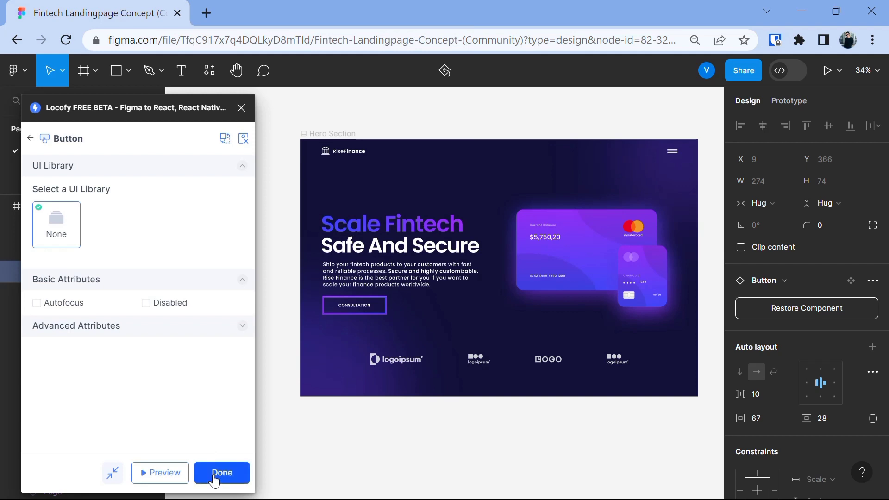
Confirm the Button tag on the Consultation layer with Done
click(221, 472)
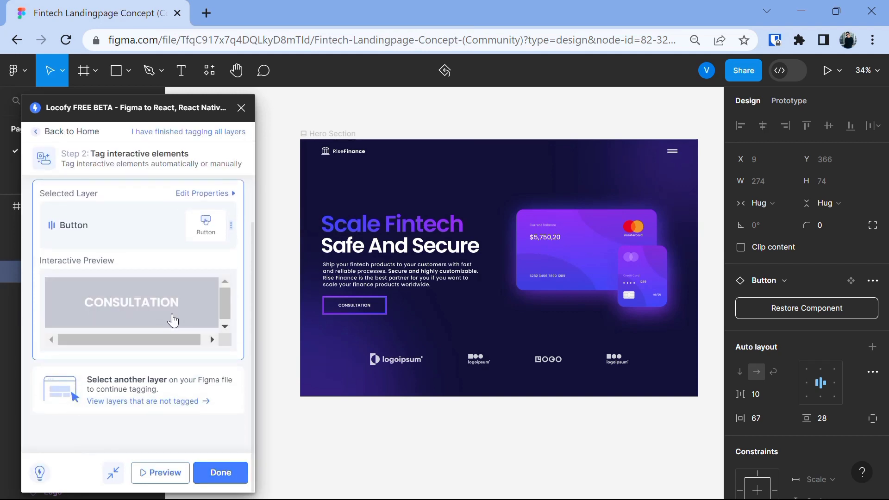
mouse_move(122, 325)
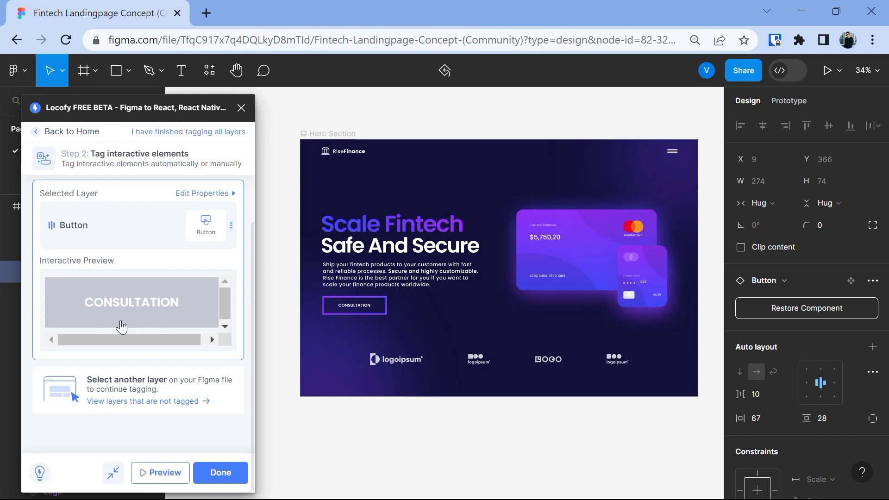
mouse_move(135, 317)
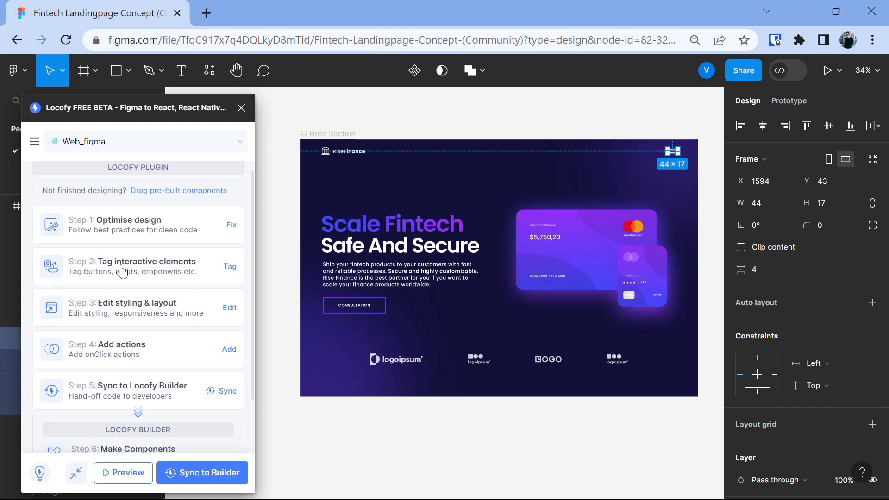
mouse_move(181, 271)
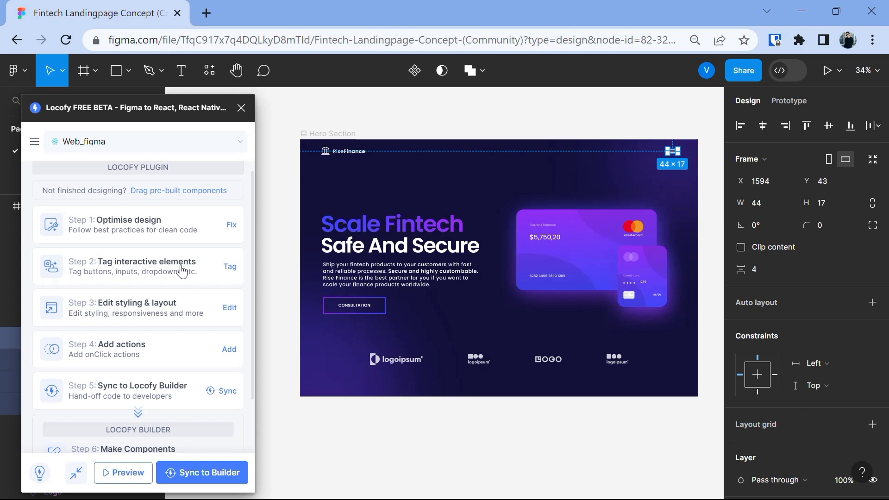
mouse_move(123, 319)
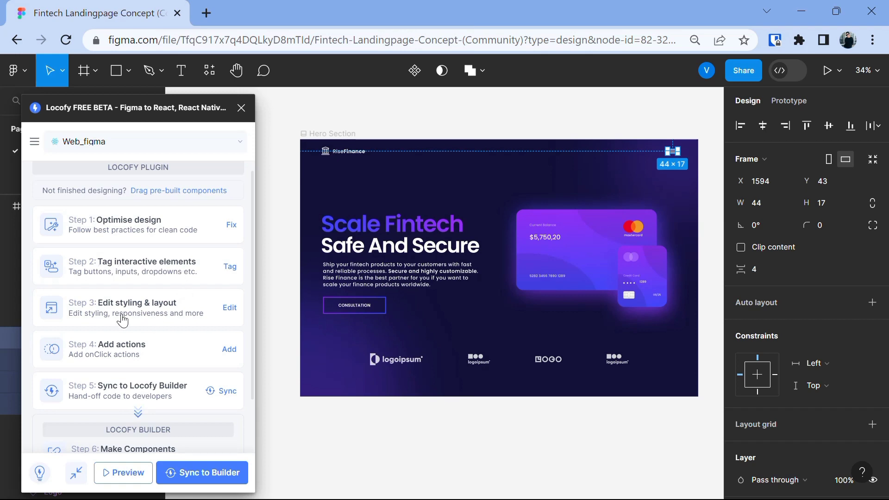
Open Locofy's Step 3: Edit styling & layout for the Burger Menu layer
click(230, 308)
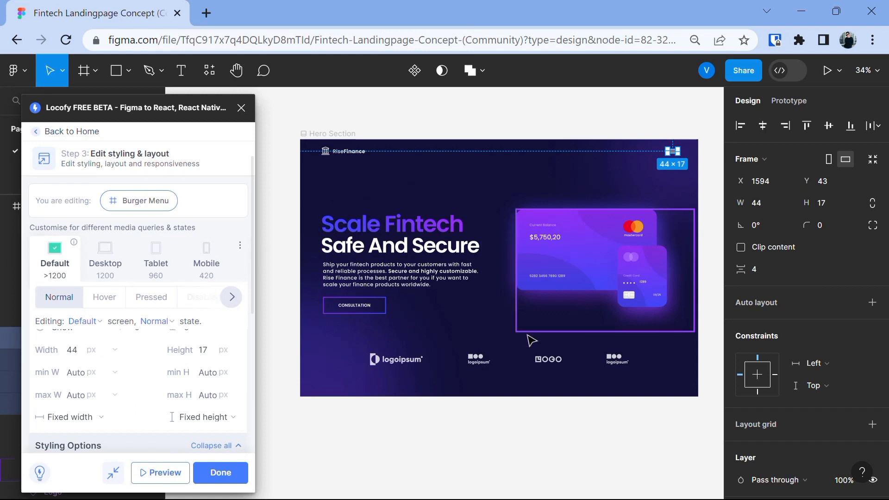
mouse_move(498, 336)
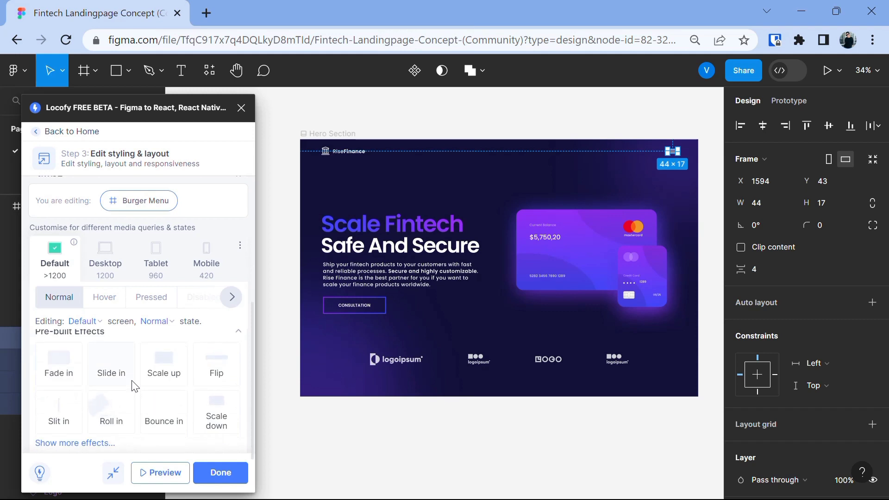
mouse_move(115, 383)
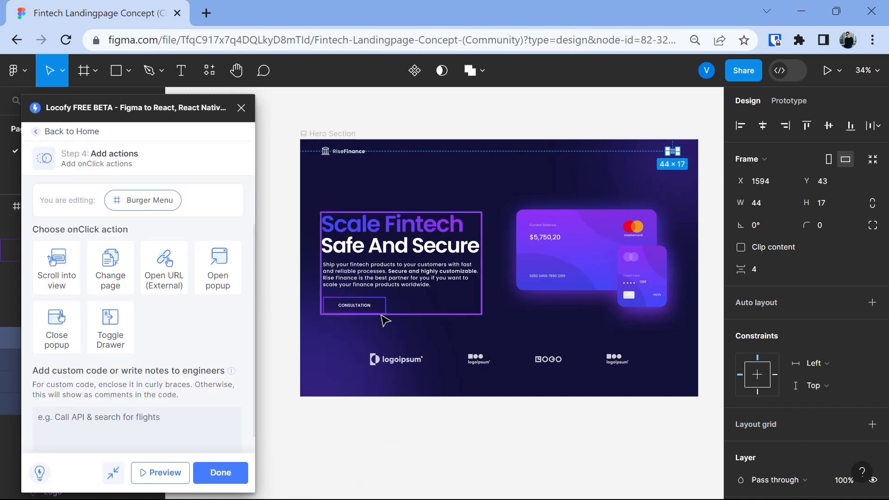
mouse_move(181, 339)
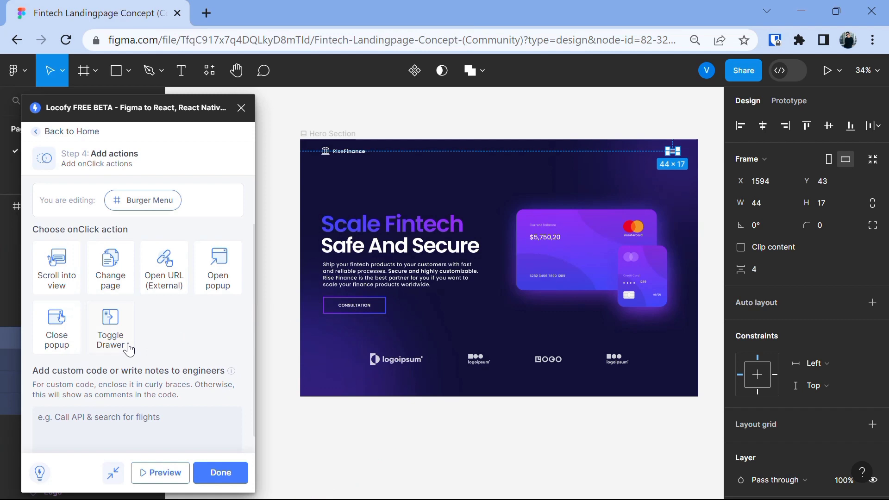
mouse_move(123, 348)
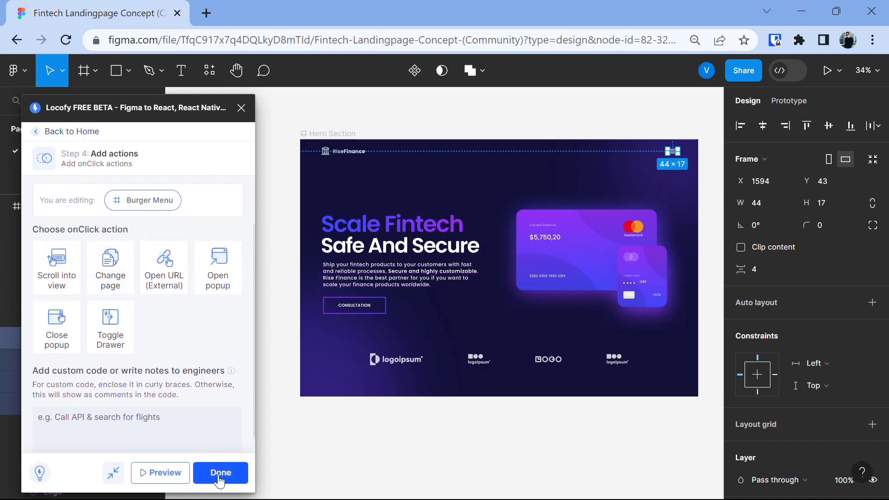
Finish adding actions, start syncing Hero Section to Builder, and open its React code settings
click(220, 472)
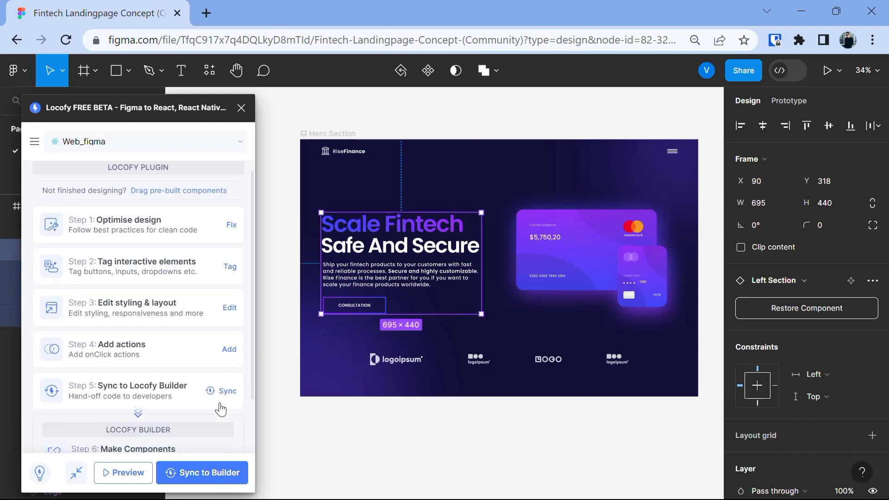
mouse_move(161, 396)
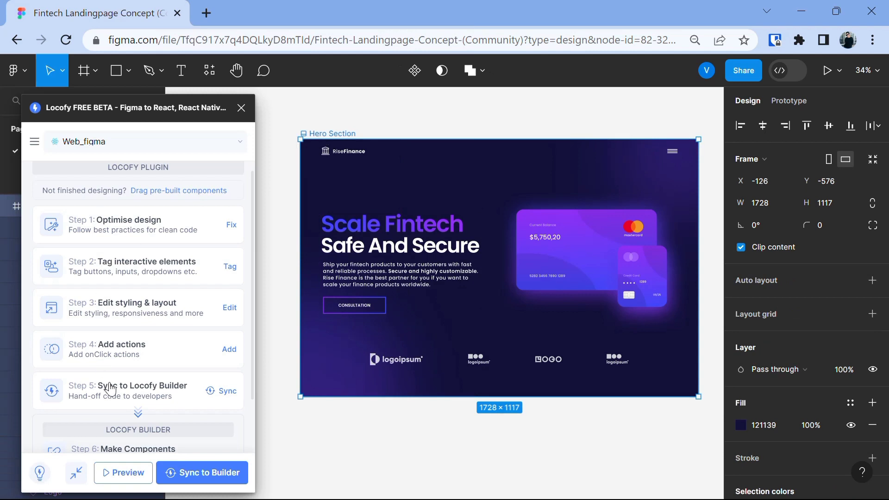
click(202, 472)
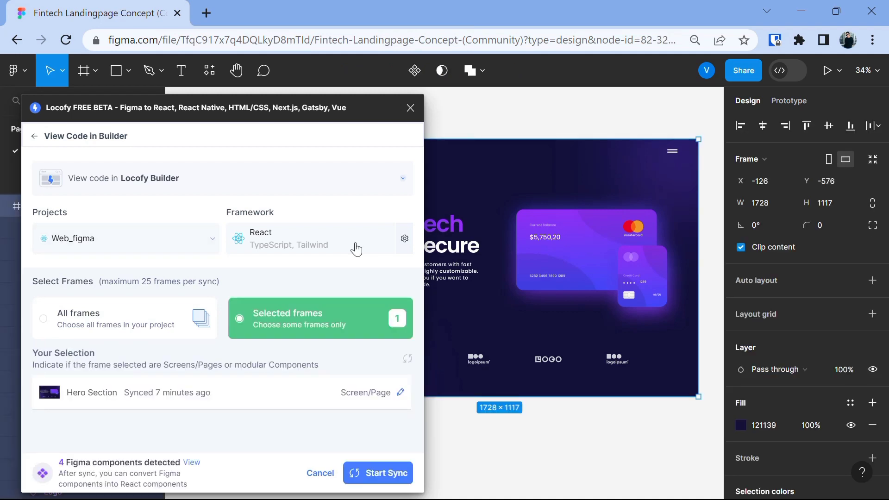
click(405, 238)
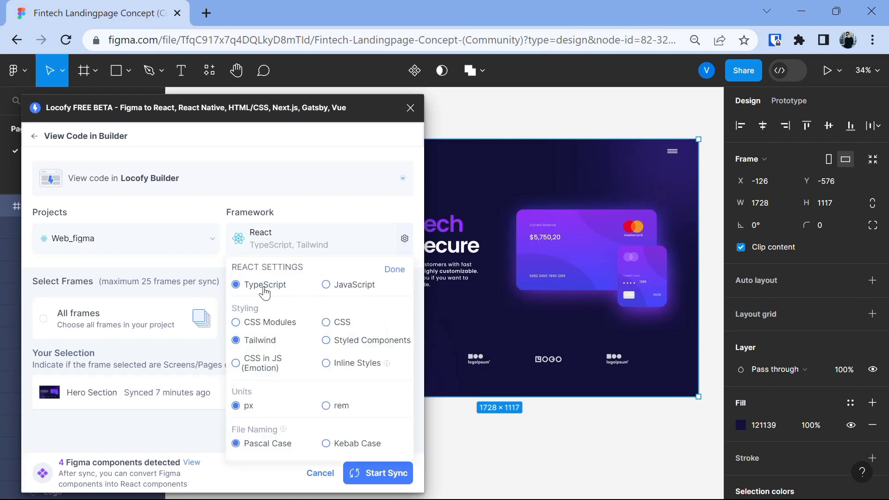
mouse_move(261, 295)
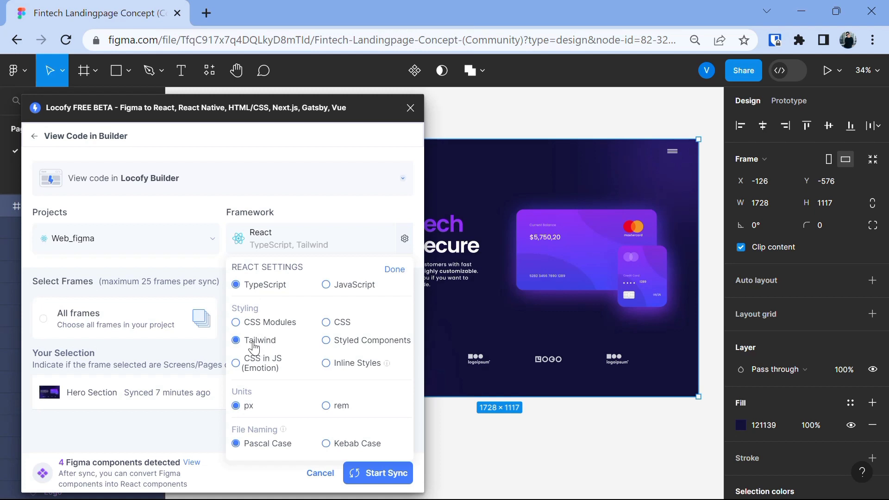
mouse_move(261, 346)
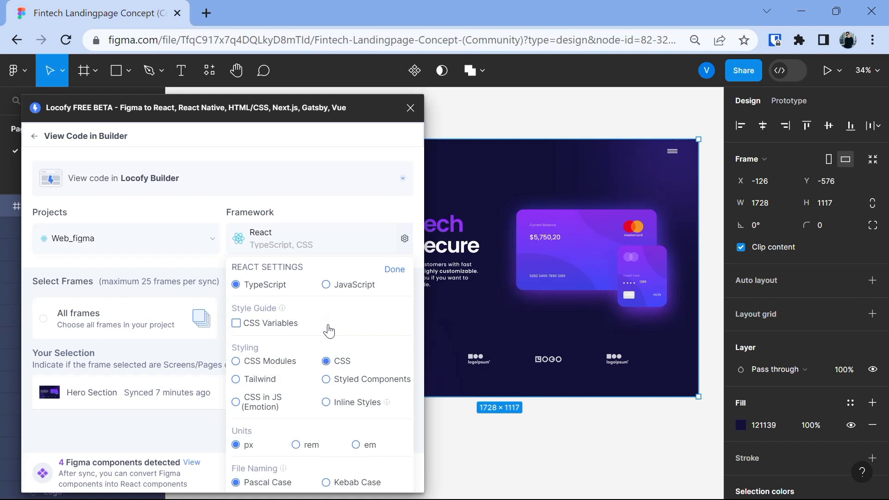
mouse_move(337, 383)
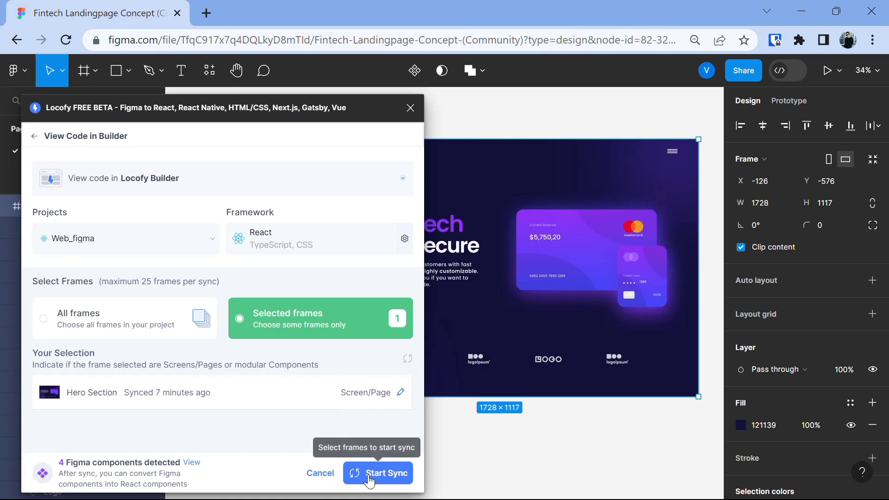
Start the Hero Section sync and view the generated code in Locofy Builder
click(378, 473)
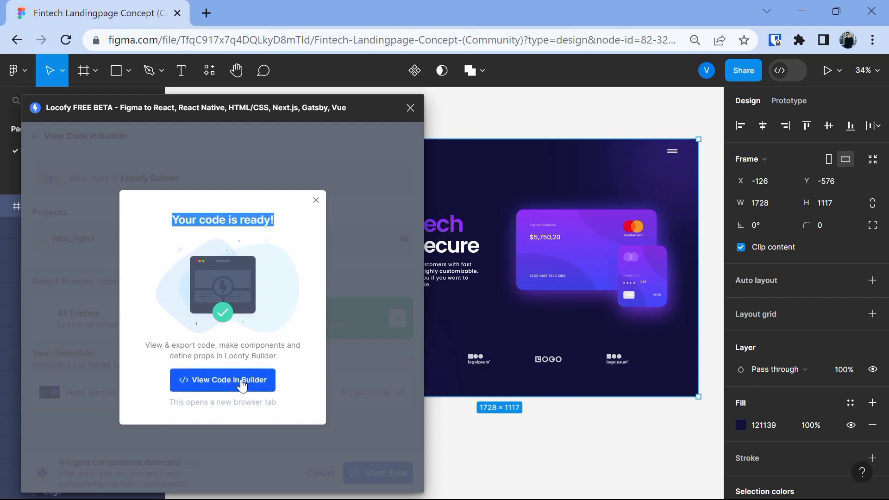
click(221, 380)
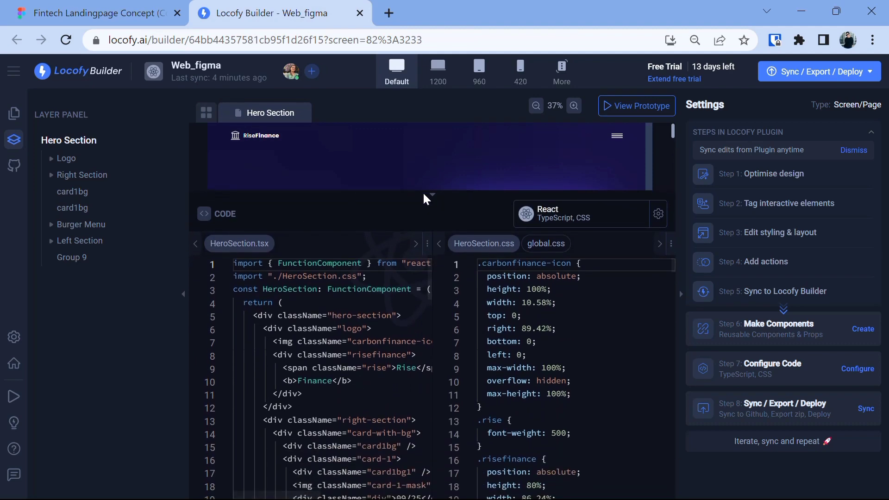
Show the Sync / Export / Deploy options for the Web_figma project
scroll(down, 3)
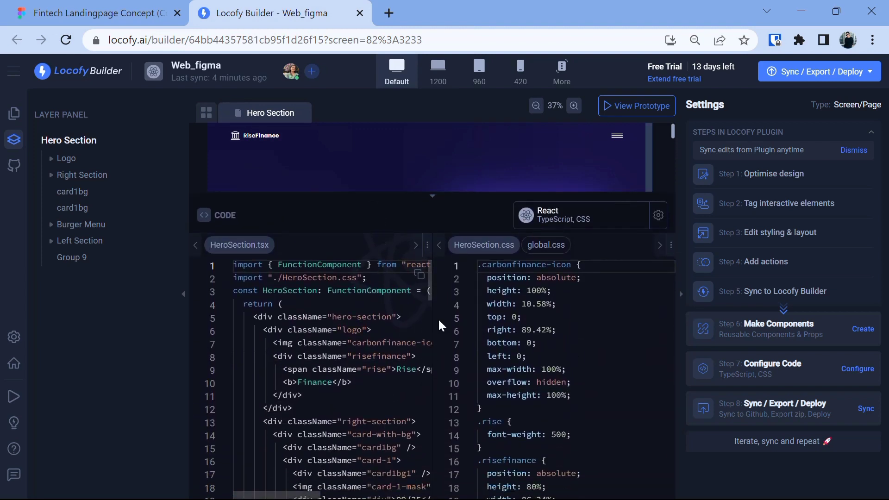
click(819, 71)
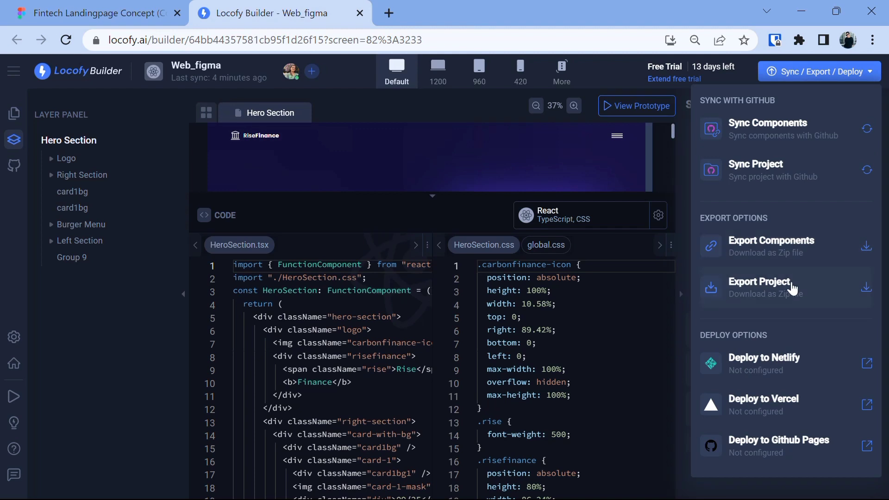
mouse_move(767, 363)
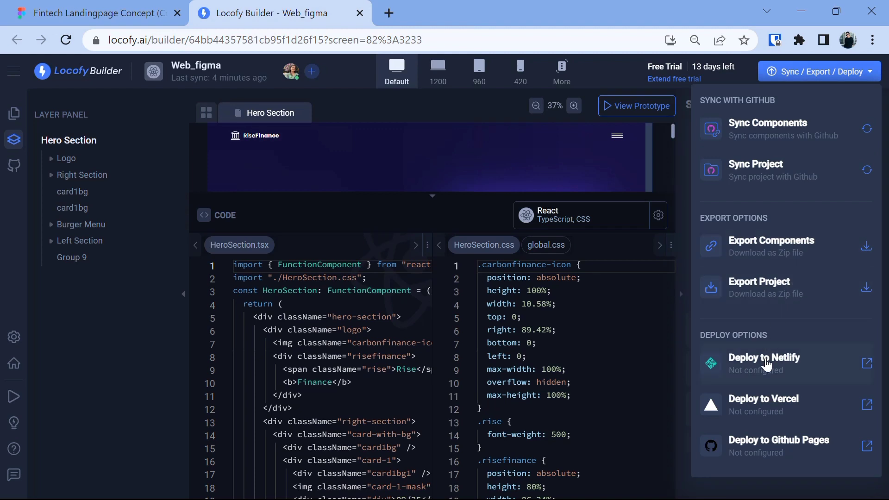
mouse_move(768, 461)
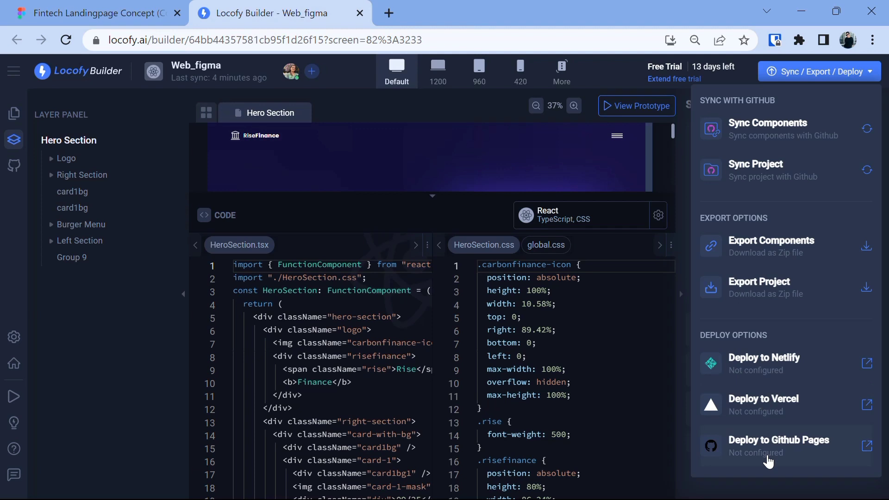
mouse_move(790, 306)
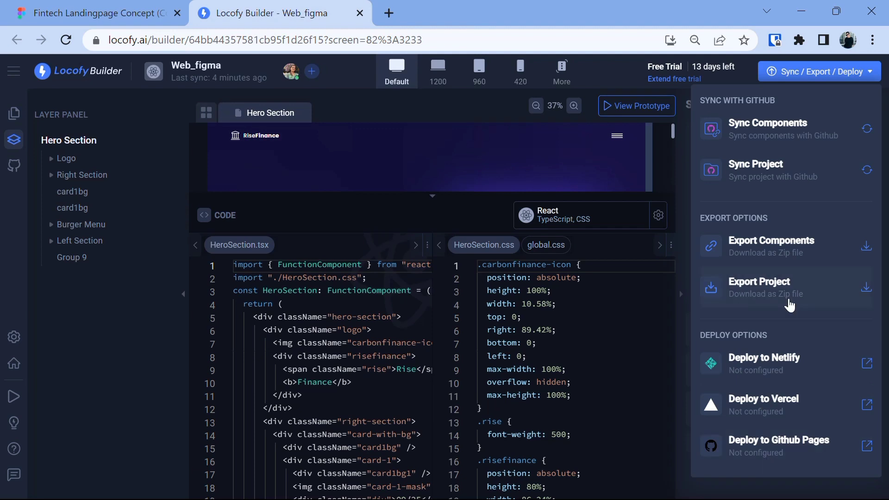
Export the project and accept all six recommended components after reviewing them
click(759, 282)
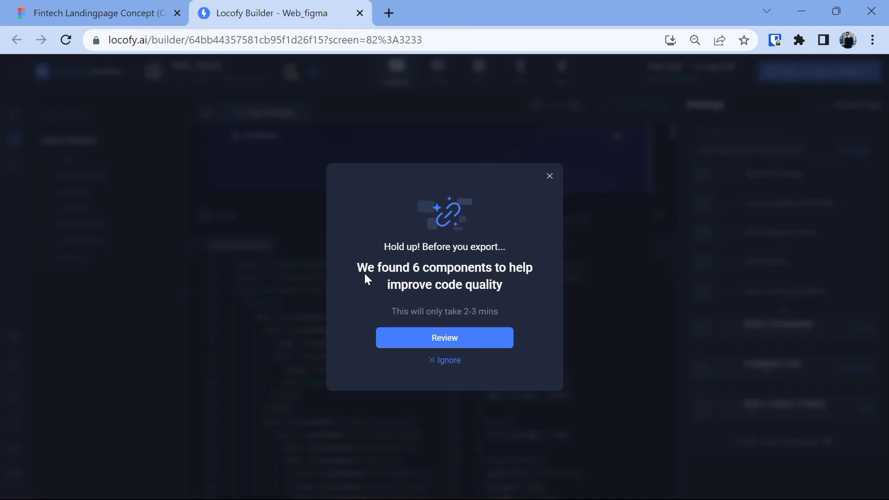
mouse_move(373, 280)
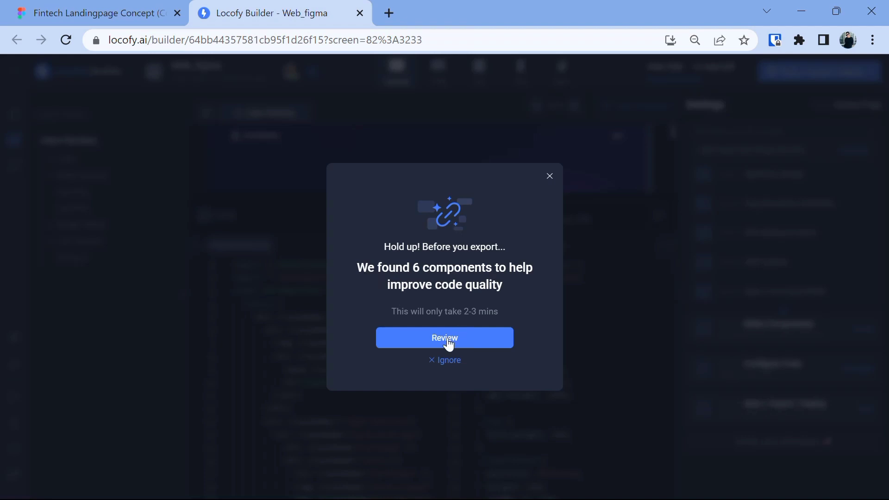
click(445, 338)
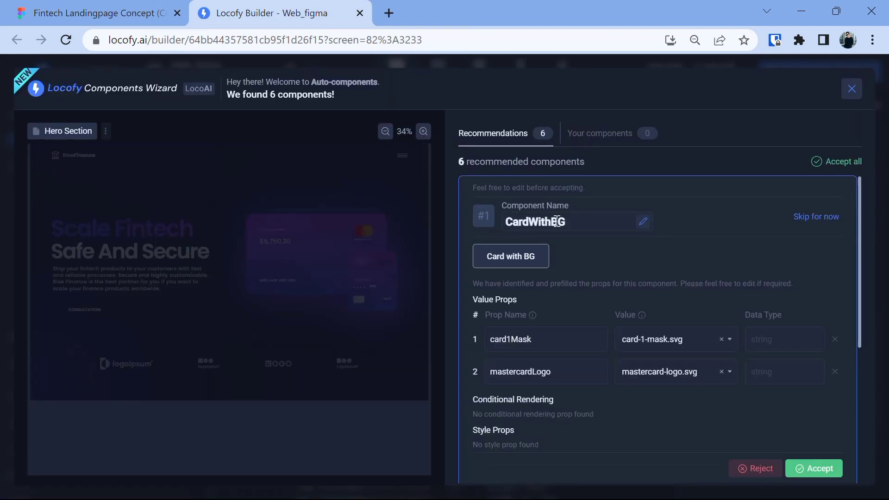
click(842, 161)
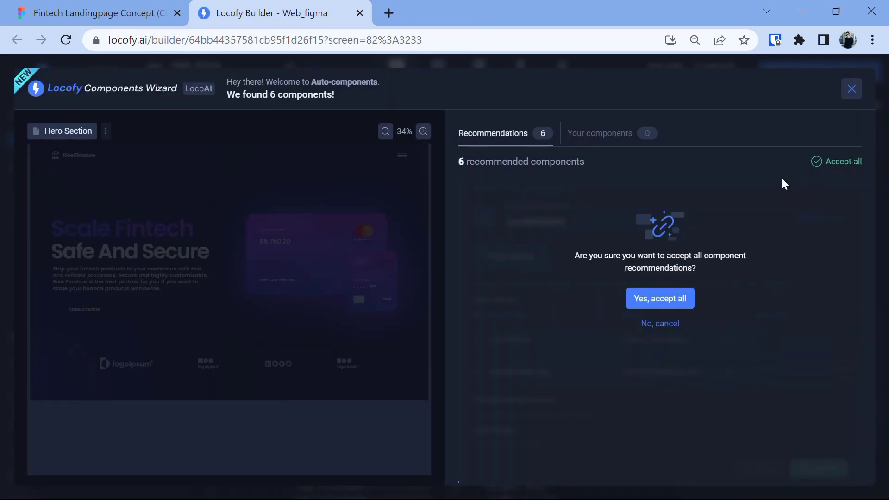
click(659, 298)
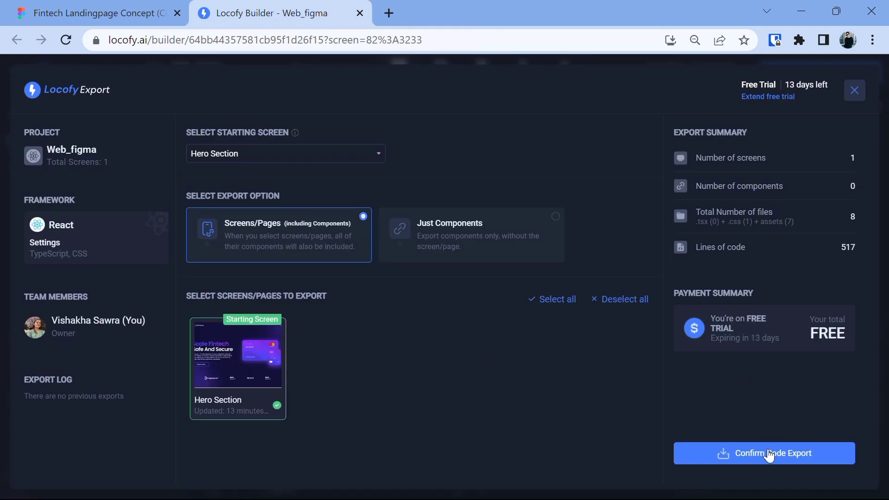
mouse_move(768, 457)
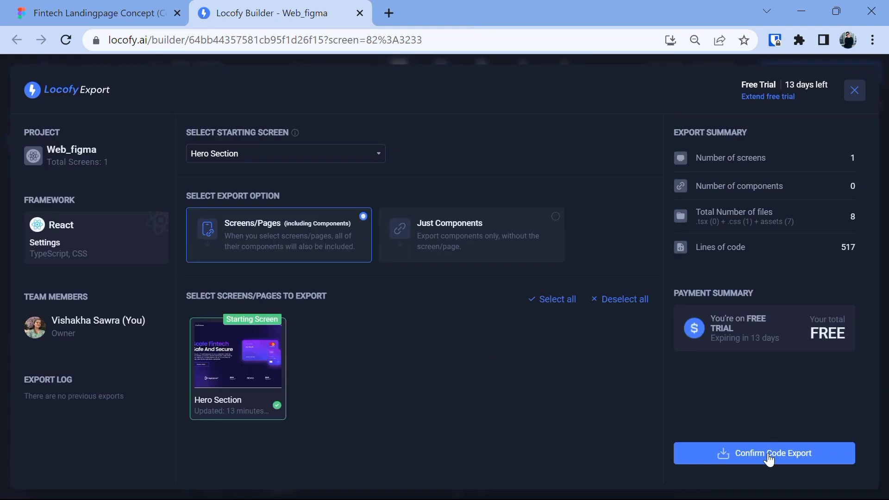
Confirm the code export: 1 screen, 517 lines, 7 assets, downloading Web_figma.zip
click(764, 453)
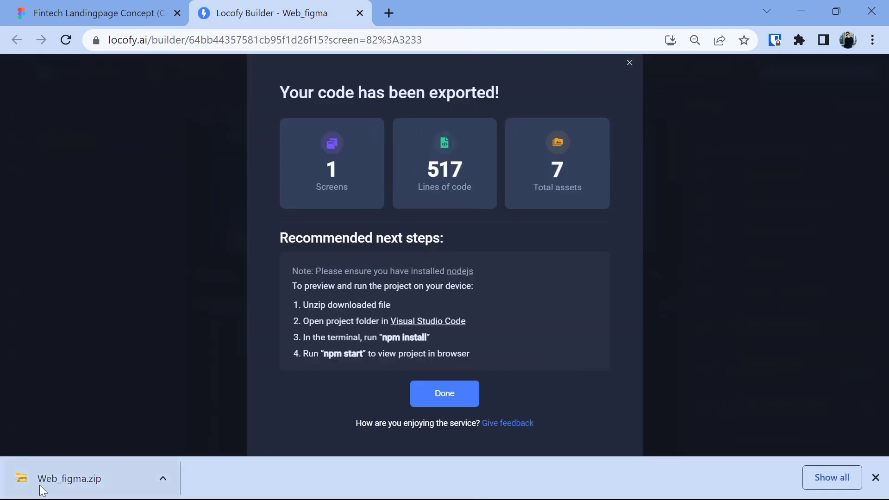
mouse_move(244, 348)
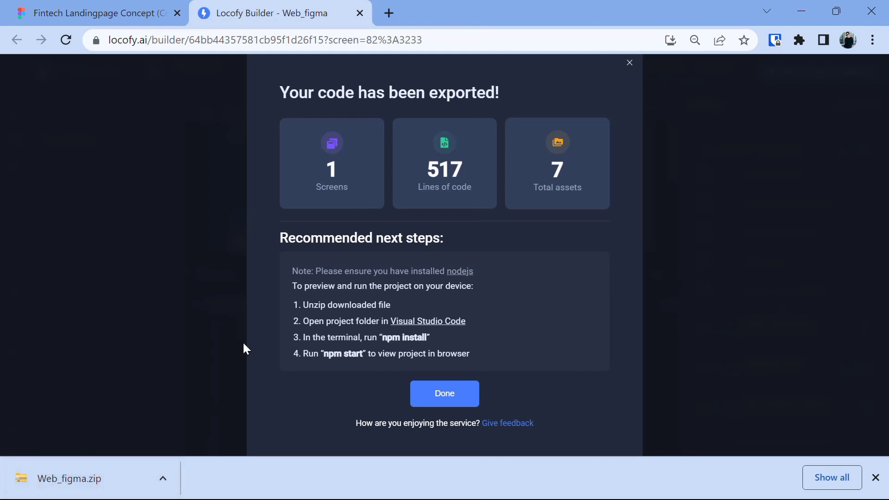
mouse_move(76, 481)
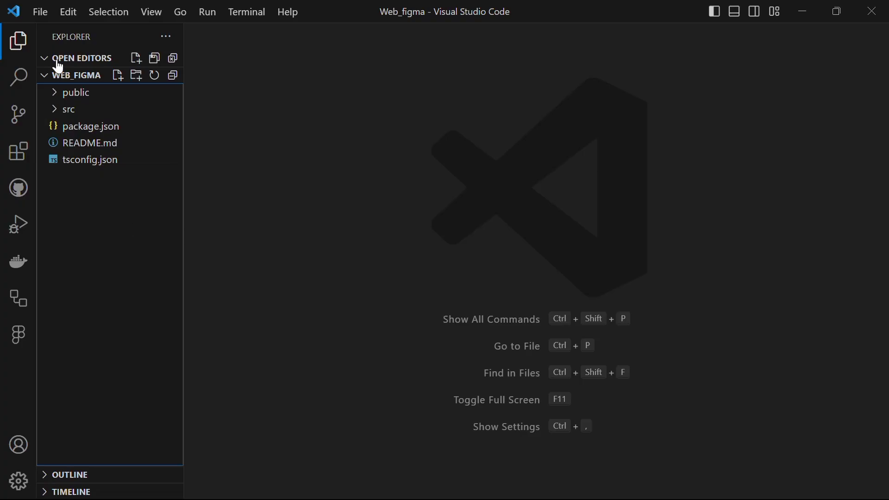
Expand public, src and pages to reveal HeroSection.css and HeroSection.tsx
click(75, 92)
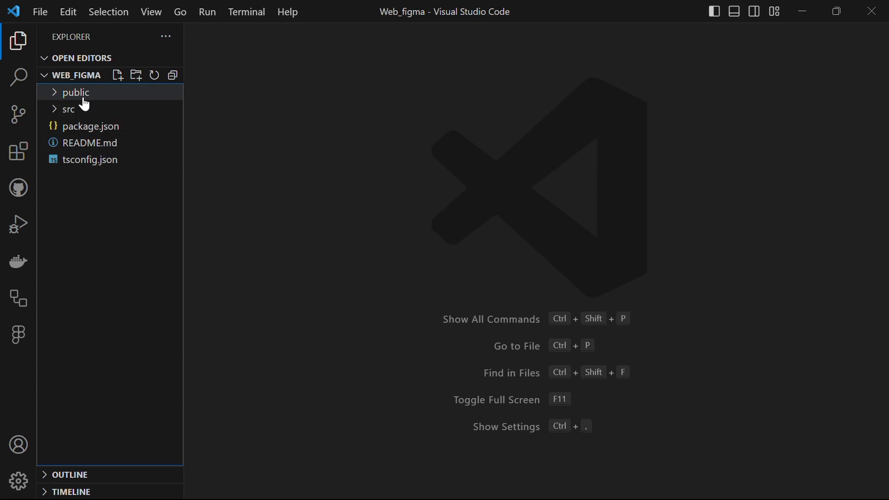
click(75, 92)
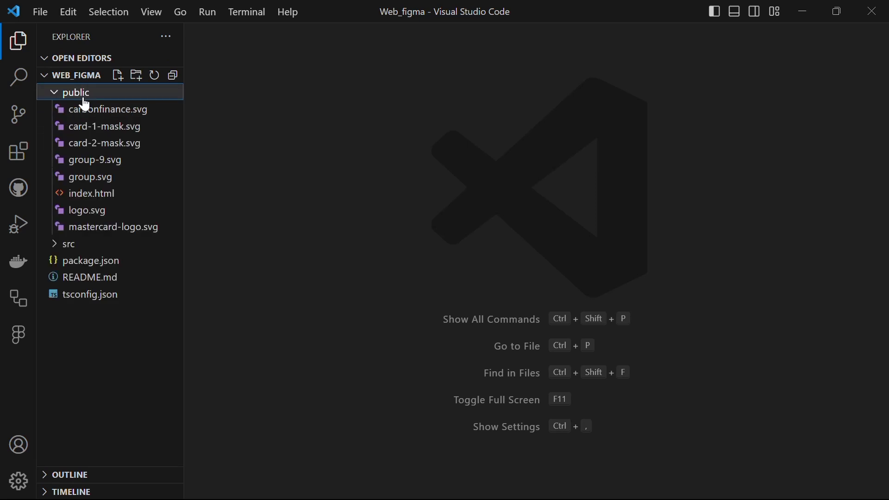
click(74, 91)
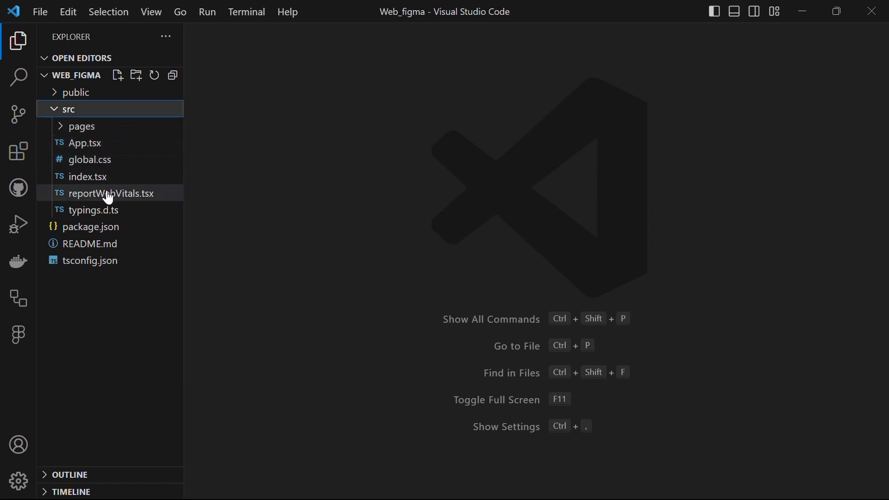
click(82, 126)
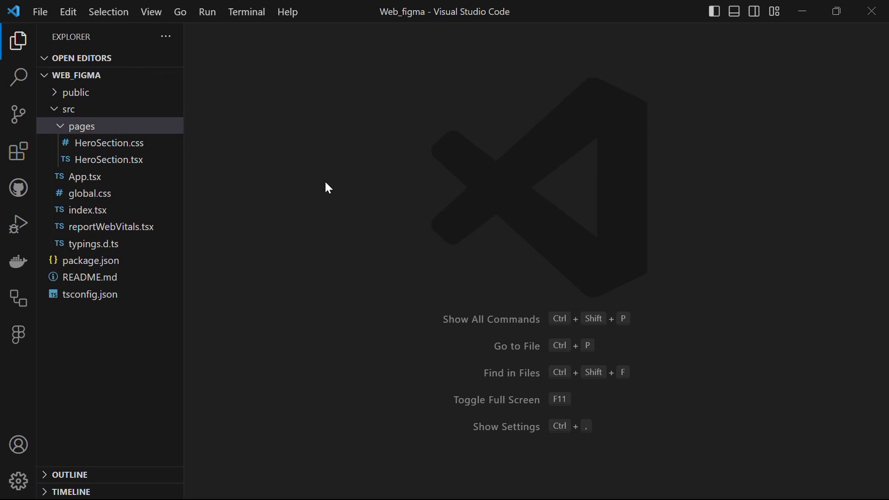
Run npm i and npm start in a terminal, then open localhost:3000
key(ctrl+`)
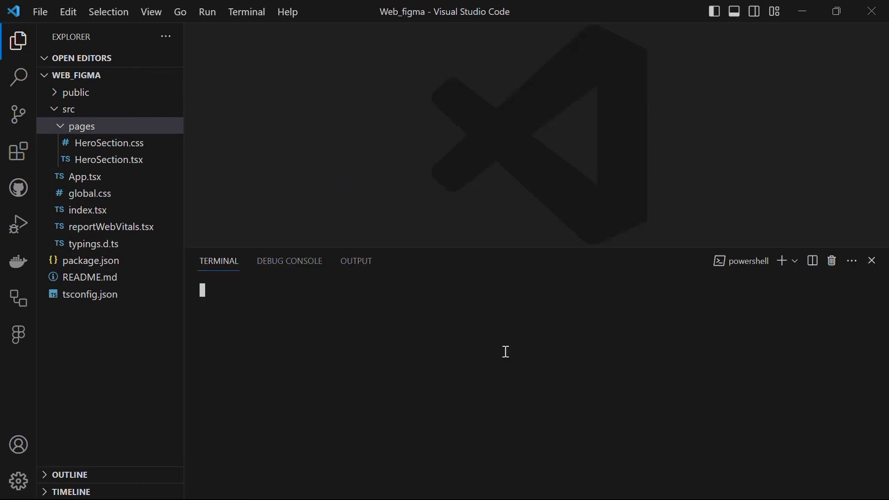
text(npm i)
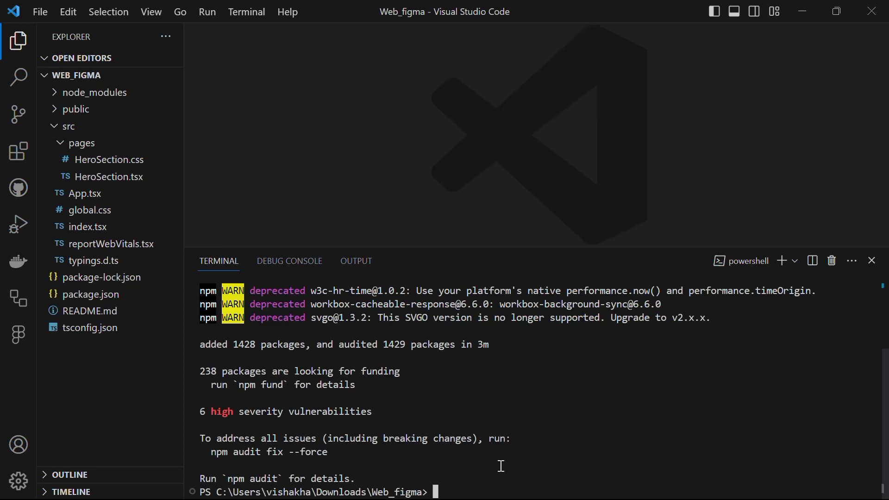
text(np)
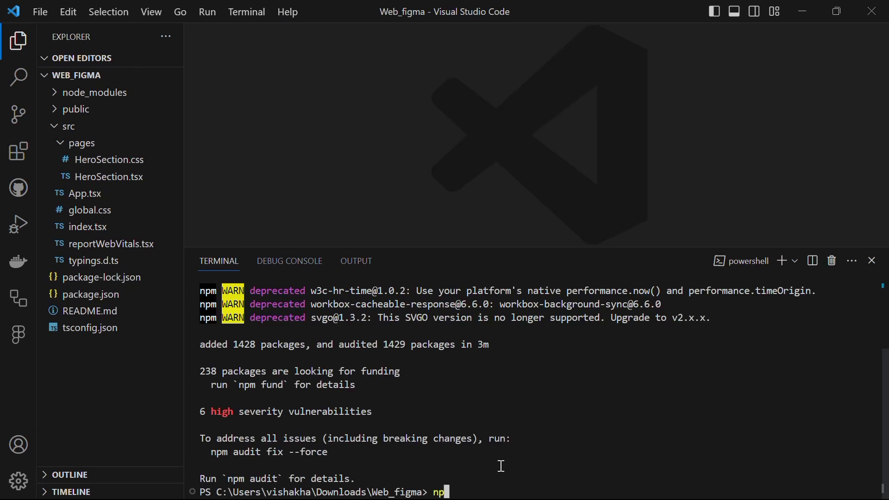
text(start)
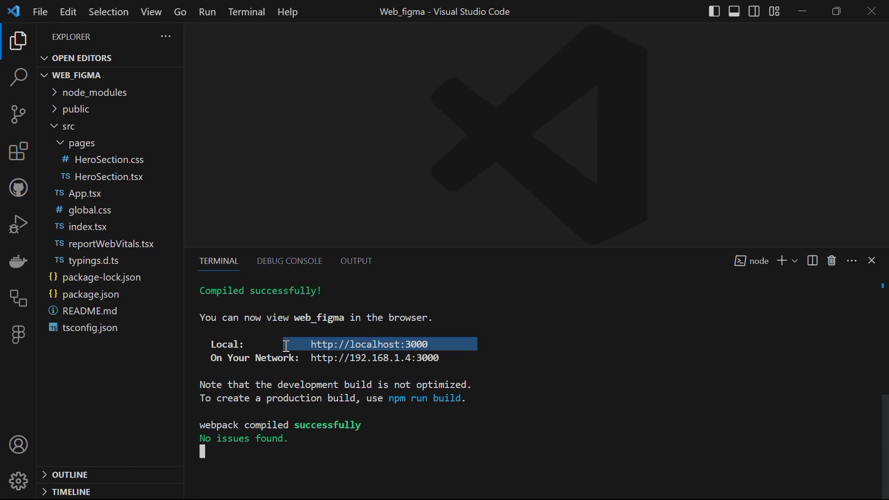
mouse_move(486, 335)
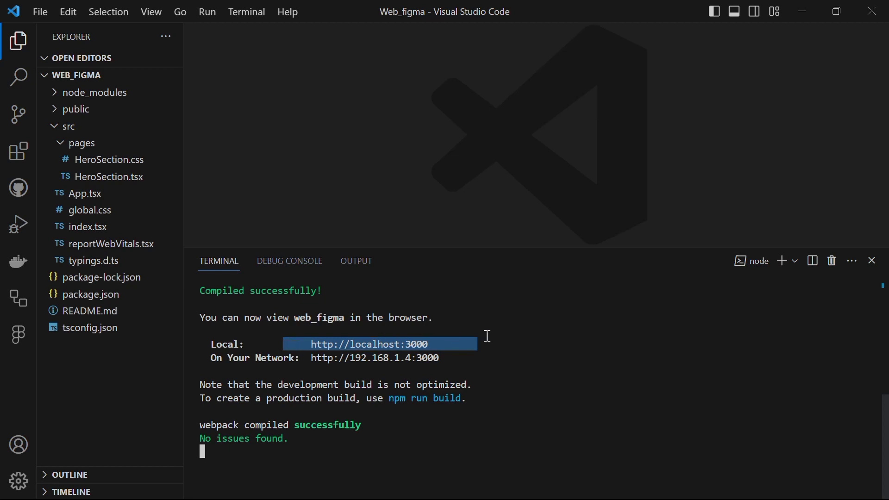
mouse_move(369, 344)
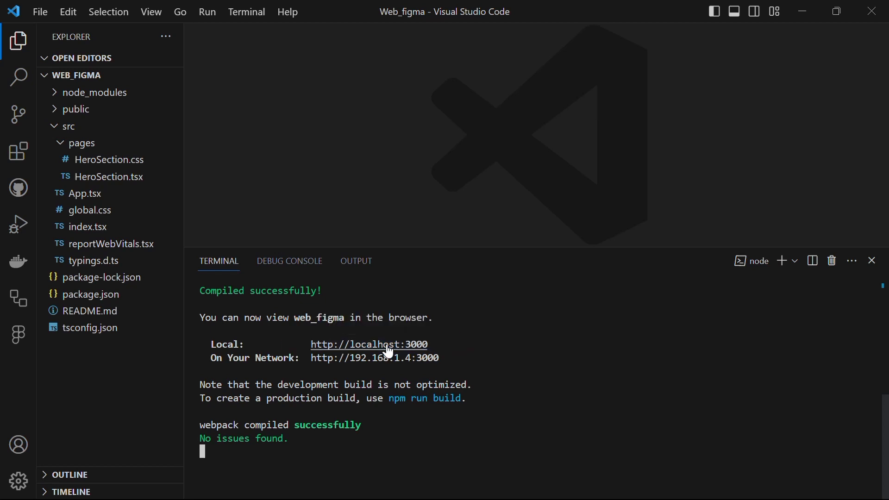
click(368, 344)
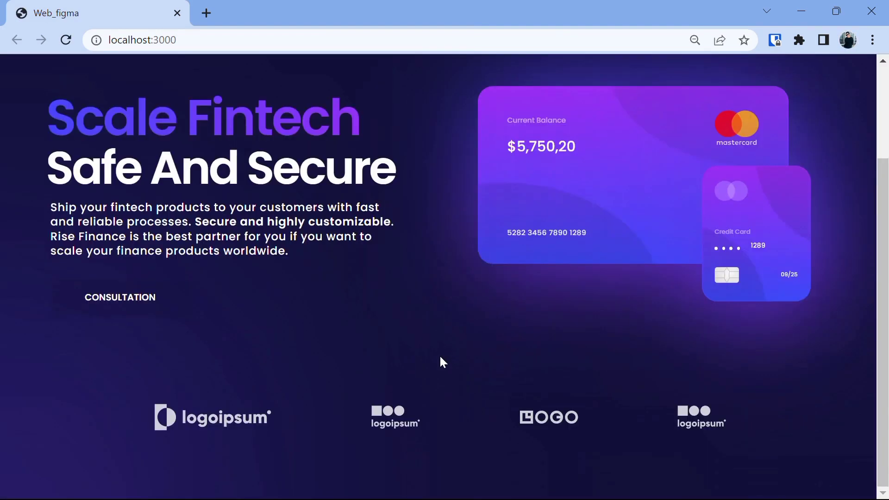
scroll(up, 3)
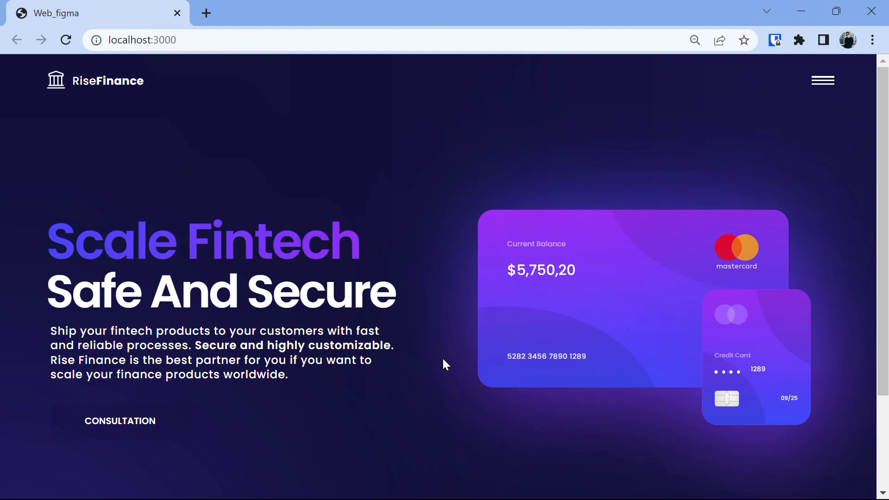
mouse_move(247, 427)
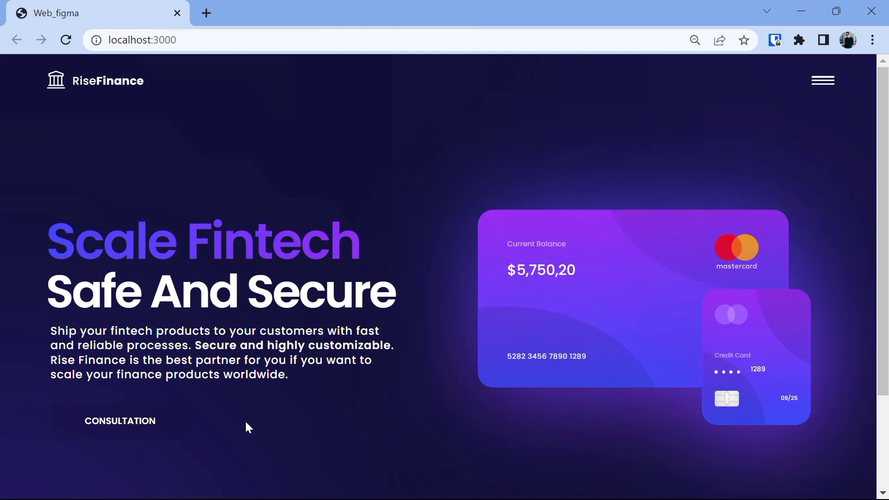
mouse_move(119, 421)
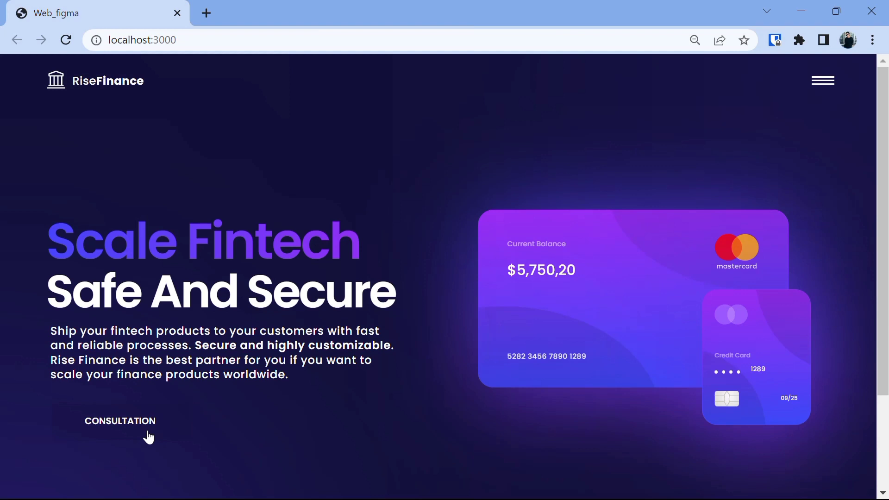
mouse_move(141, 435)
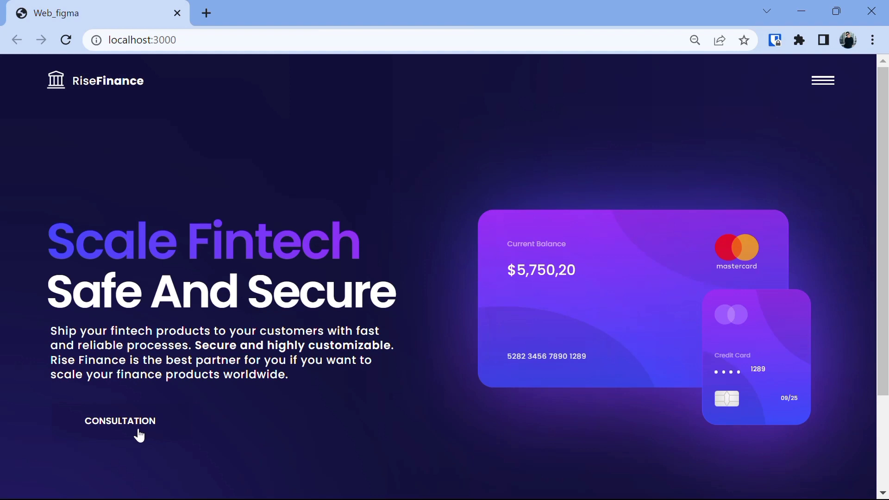
mouse_move(501, 198)
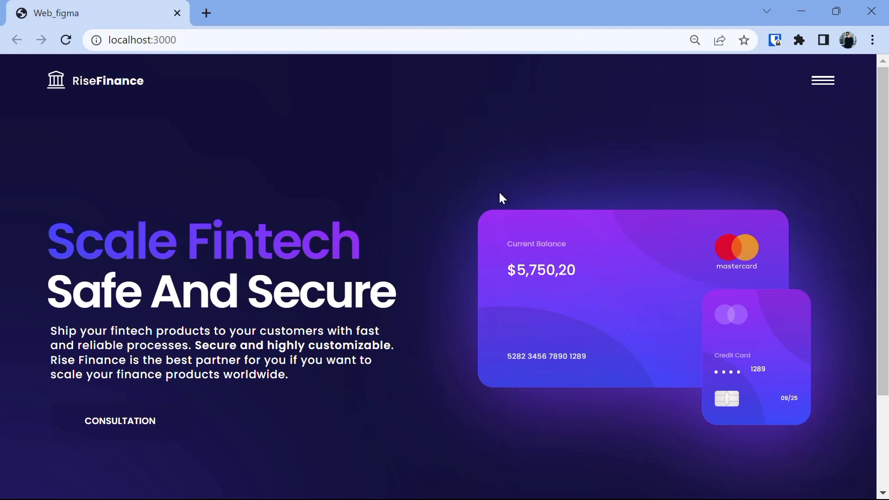
mouse_move(824, 92)
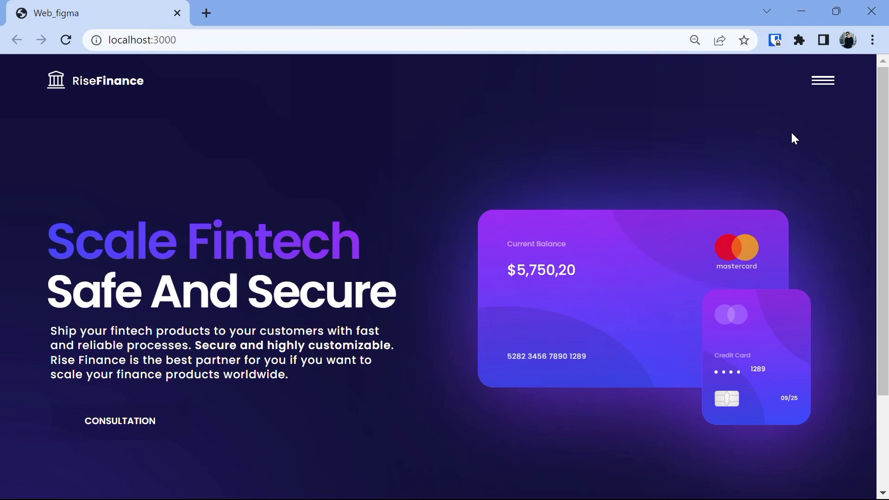
mouse_move(779, 129)
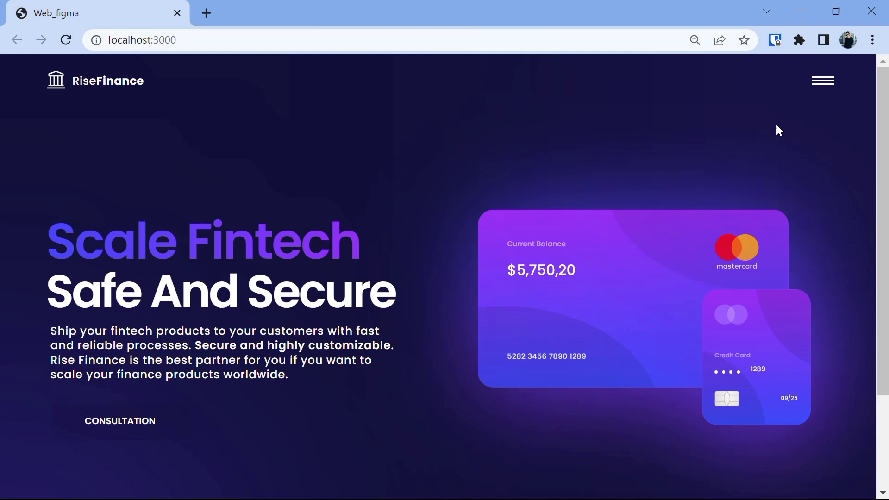
mouse_move(442, 220)
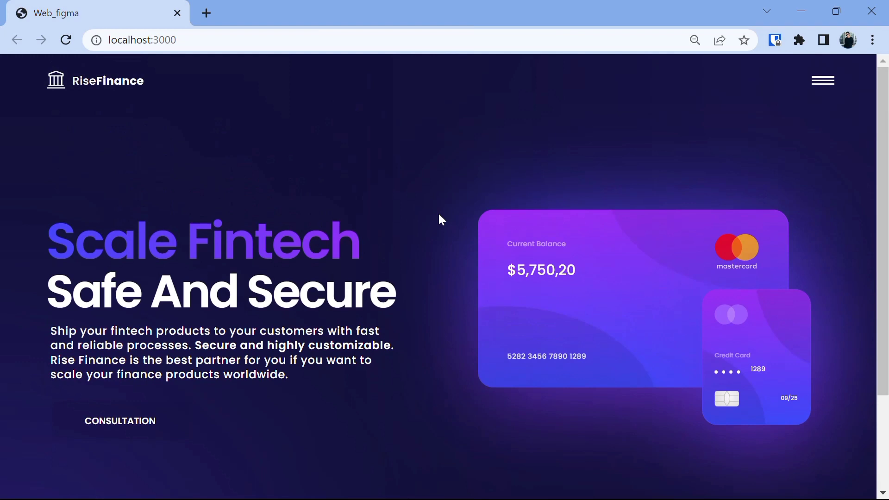
mouse_move(423, 236)
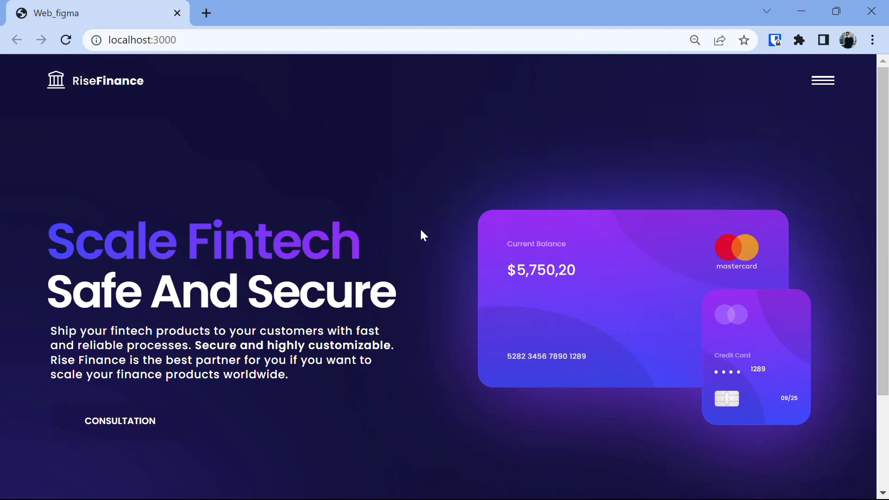